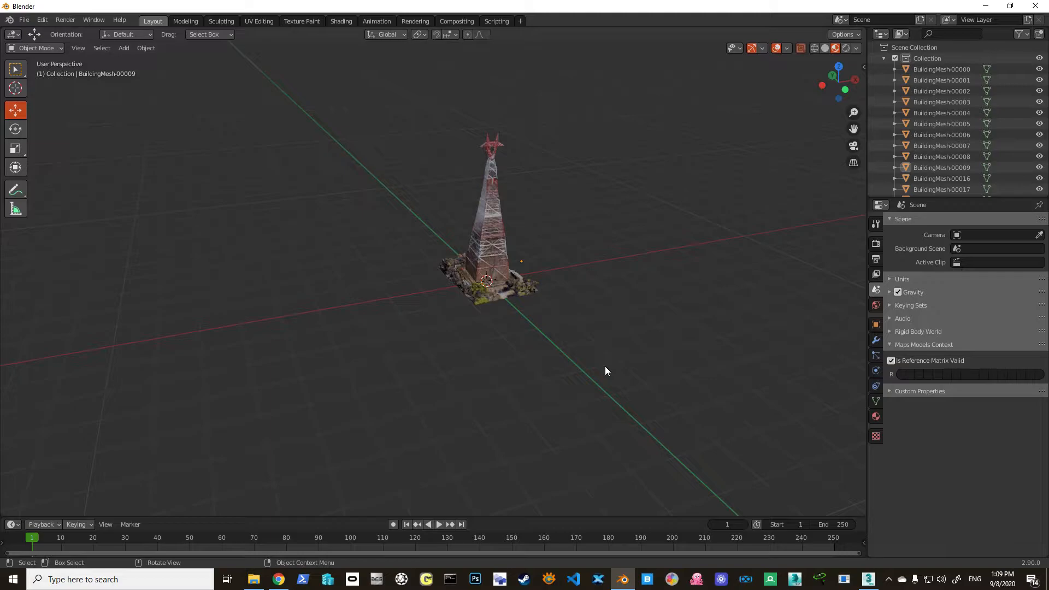
mouse_move(568, 187)
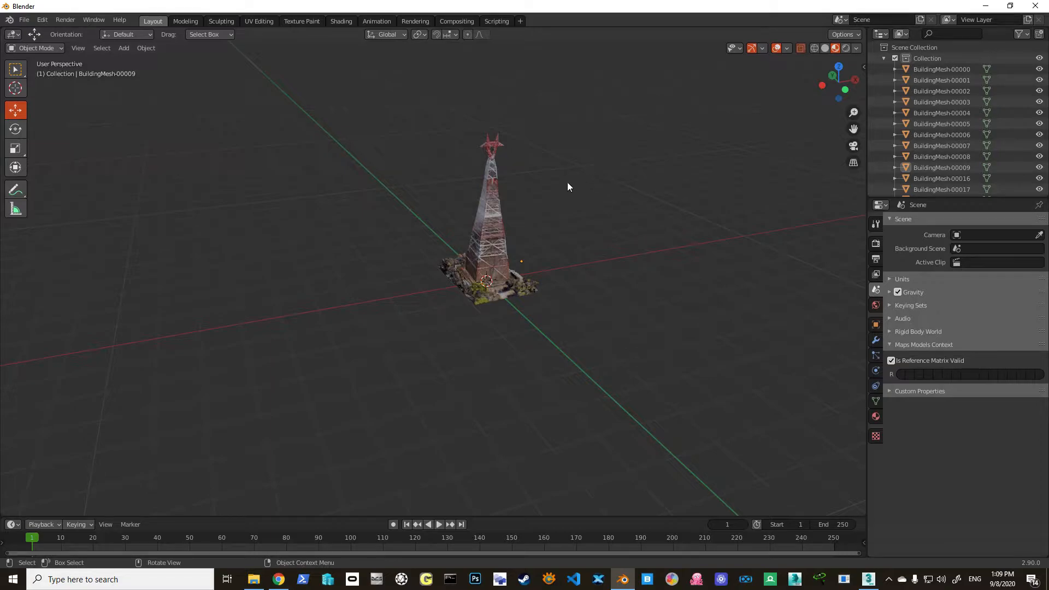
mouse_move(556, 208)
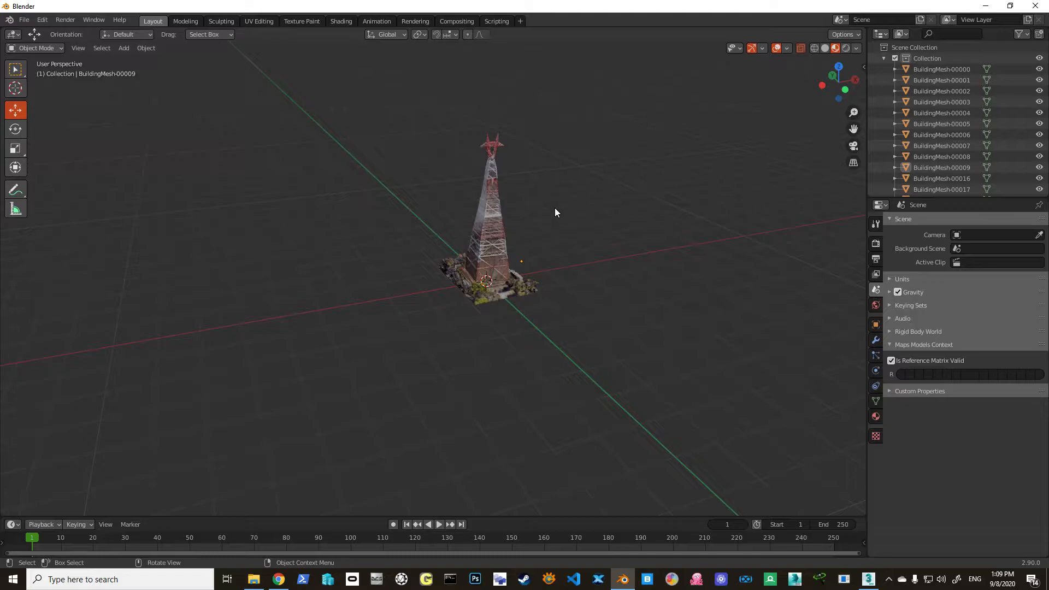
Step: Inspect the tower and expand BuildingMesh-00000 in the Outliner to reveal its mesh and BuildingMat-00000 material
drag(556, 212, 463, 212)
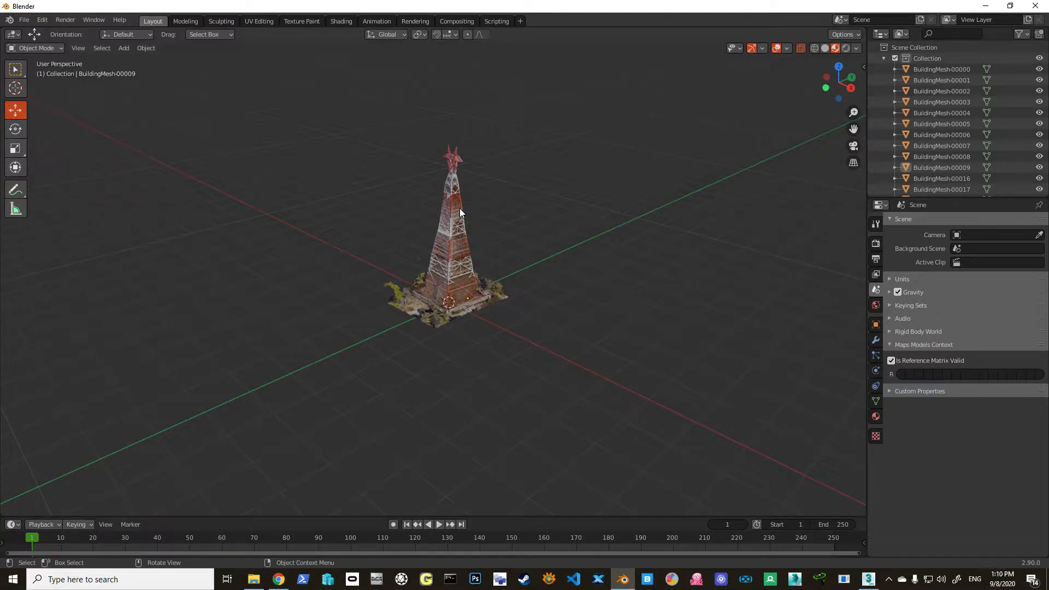
mouse_move(494, 221)
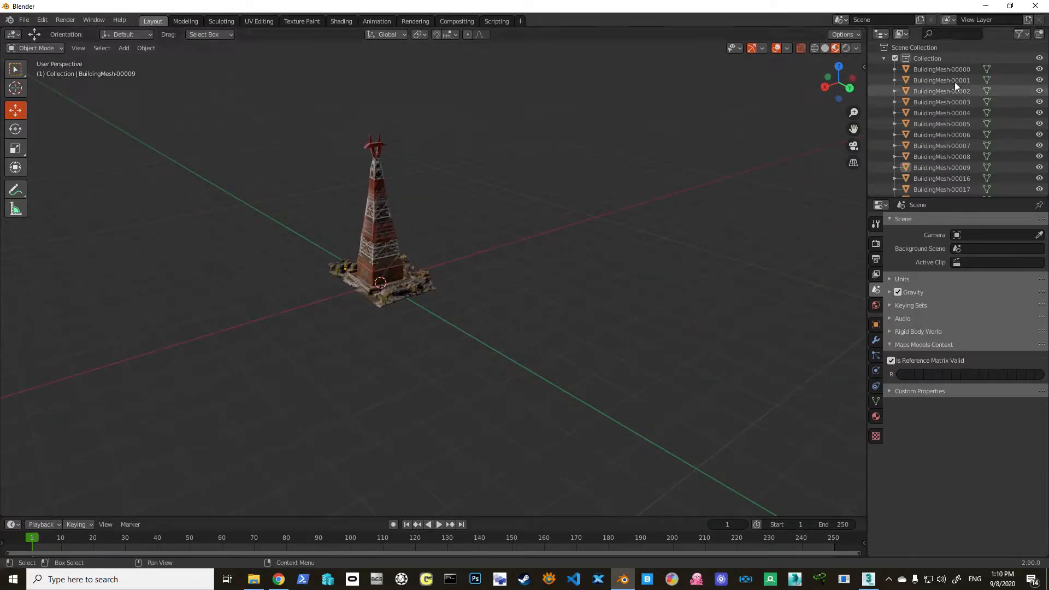
click(941, 68)
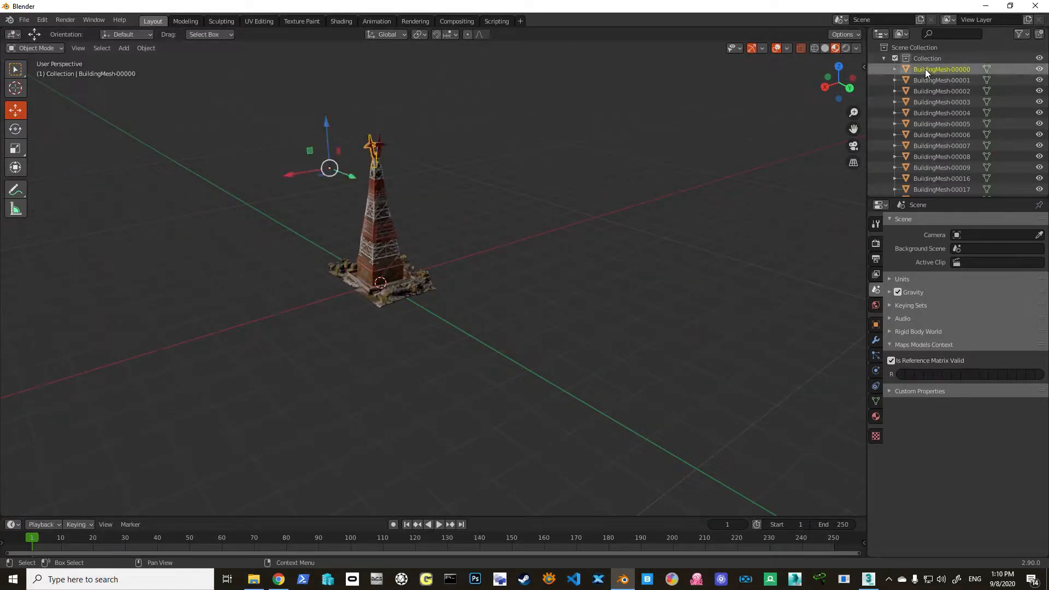
click(941, 79)
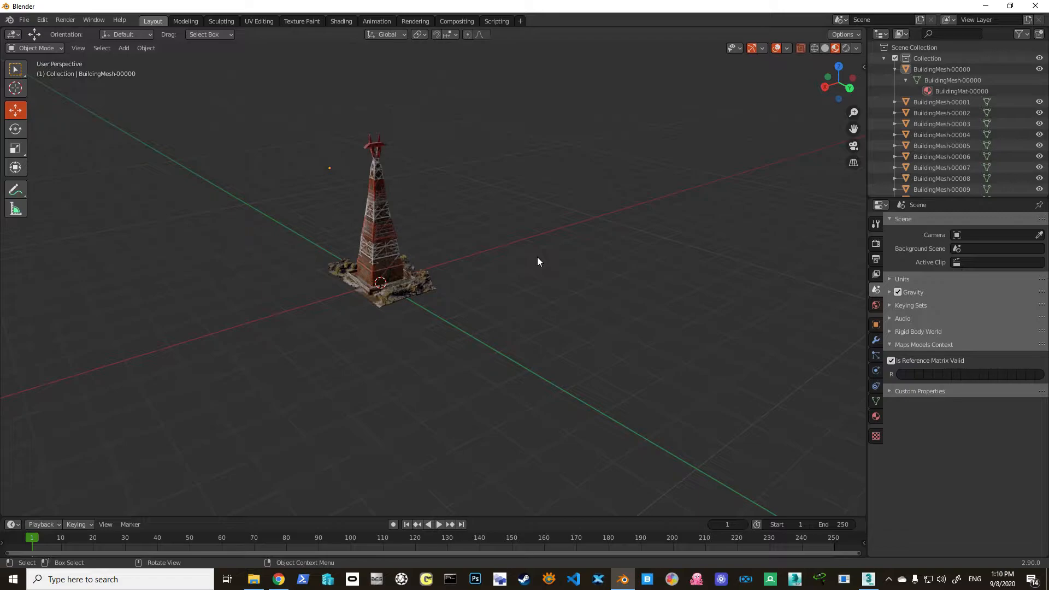
click(277, 579)
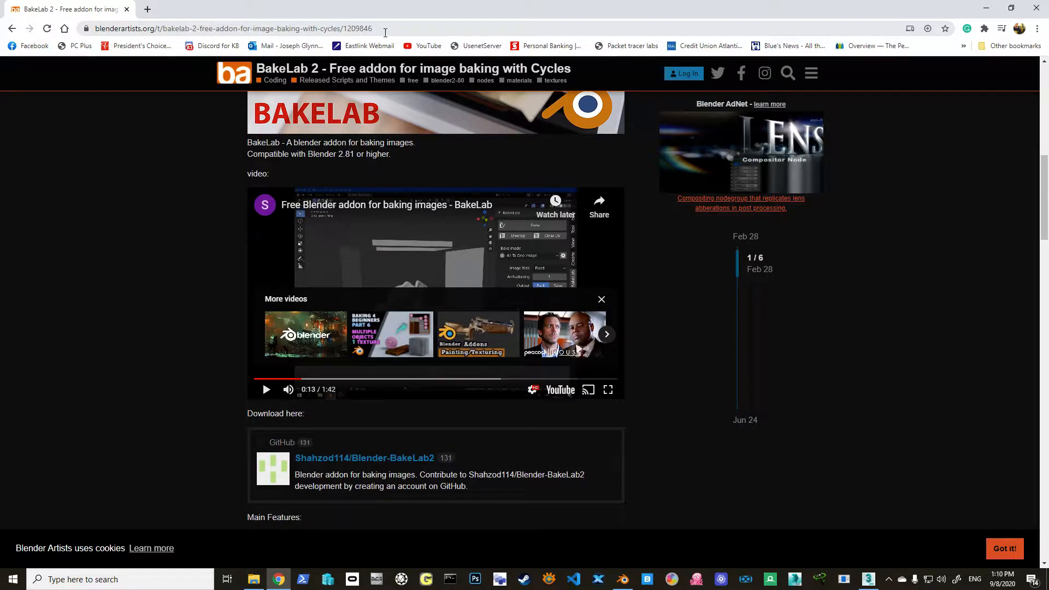
Step: Highlight the BakeLab 2 page address in Chrome and return to the Blender tower scene
click(234, 28)
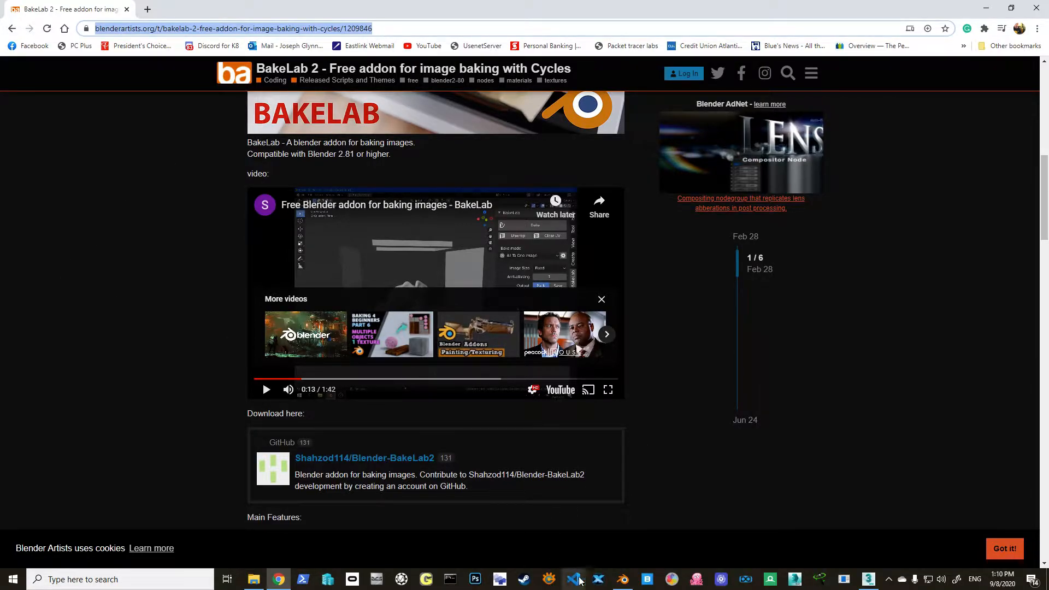
click(622, 579)
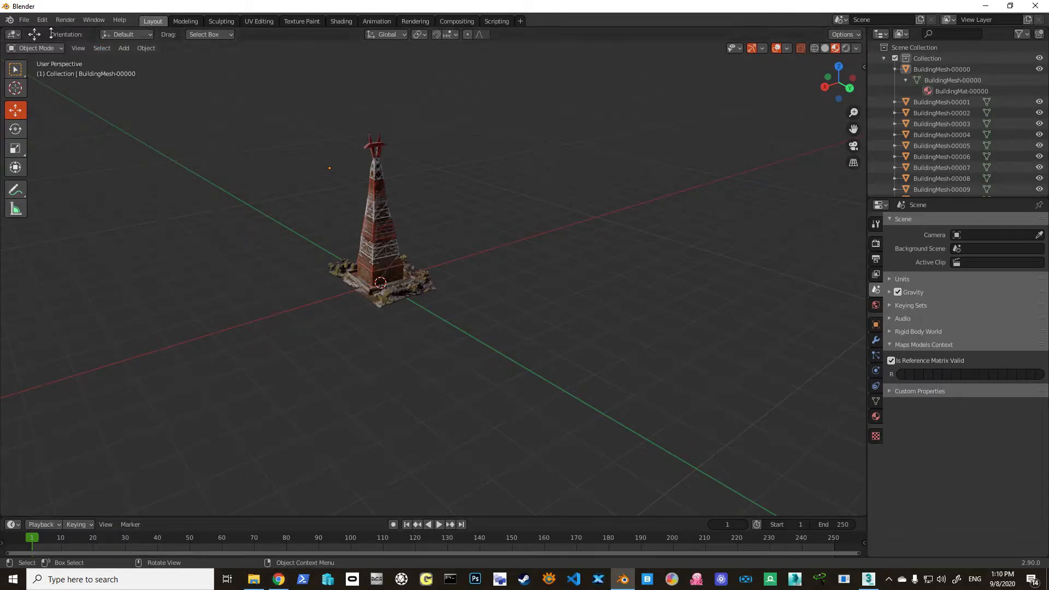
Step: Install the Blender-BakeLab2-master.zip add-on from the Downloads folder via Preferences
click(41, 20)
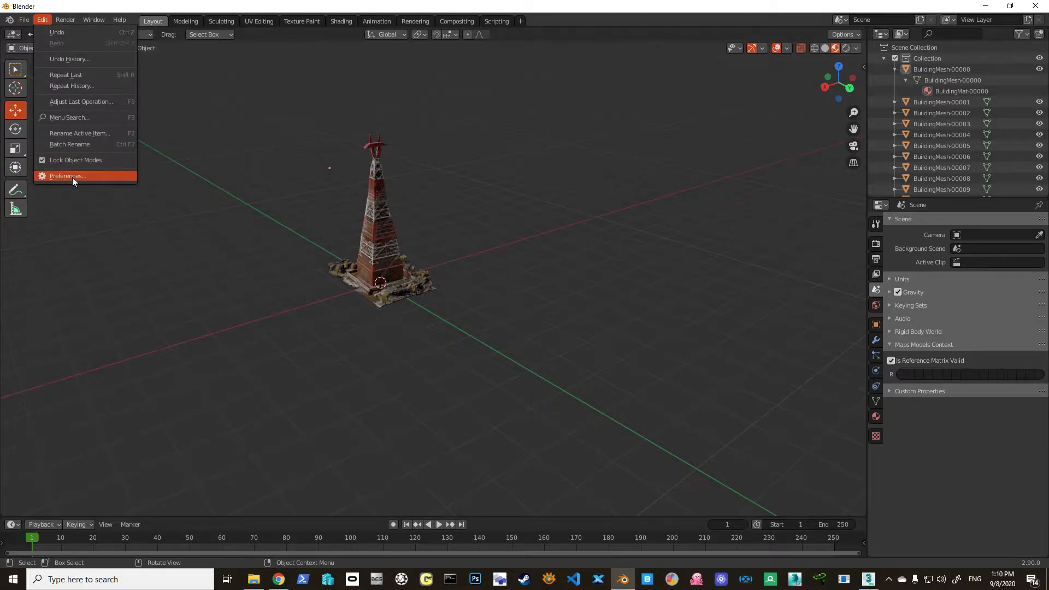
click(66, 176)
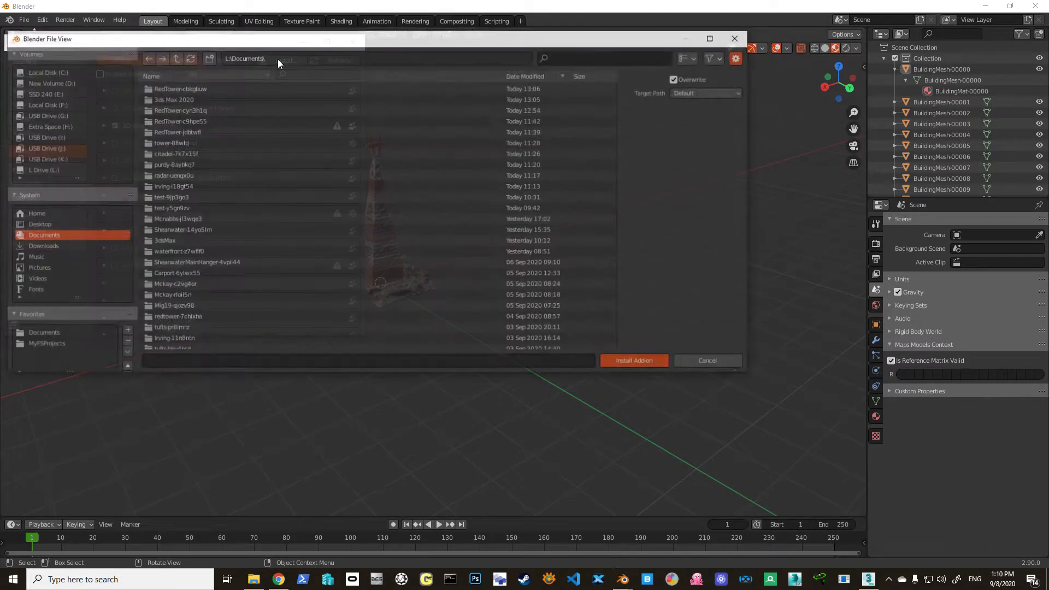
click(40, 246)
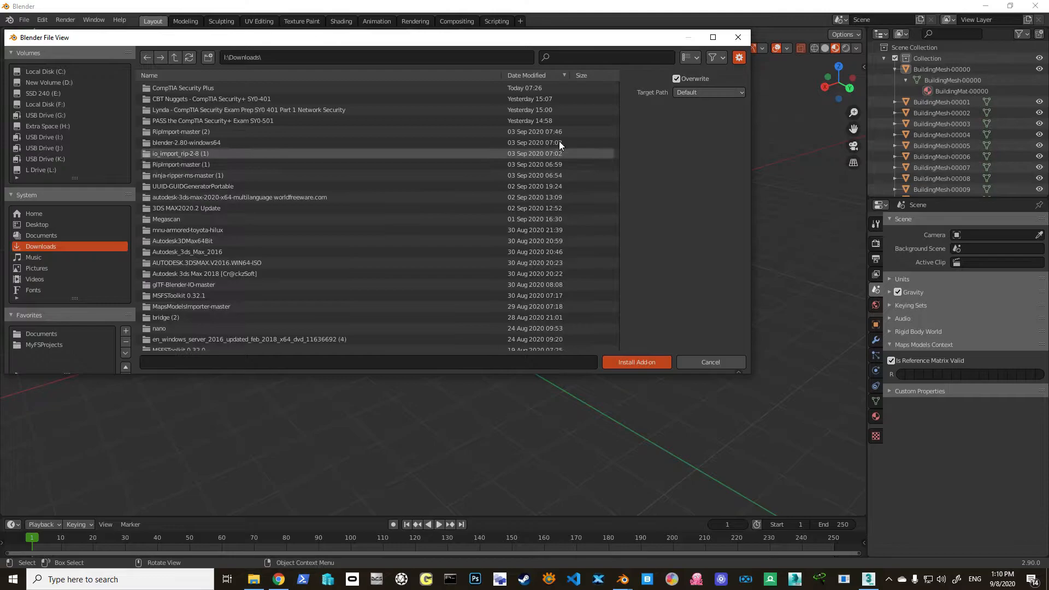
scroll(down, 3)
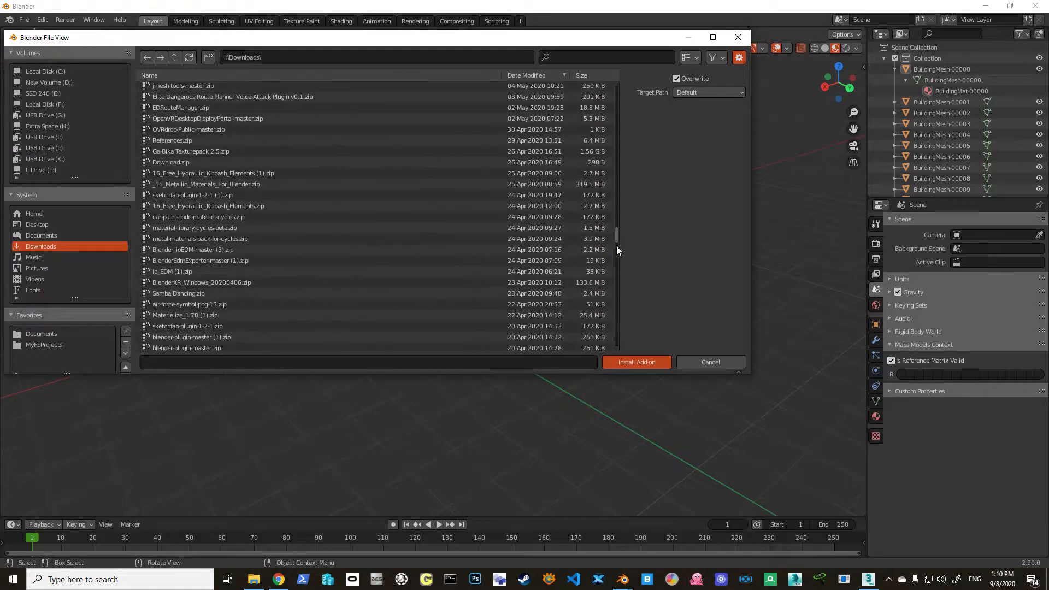
scroll(down, 3)
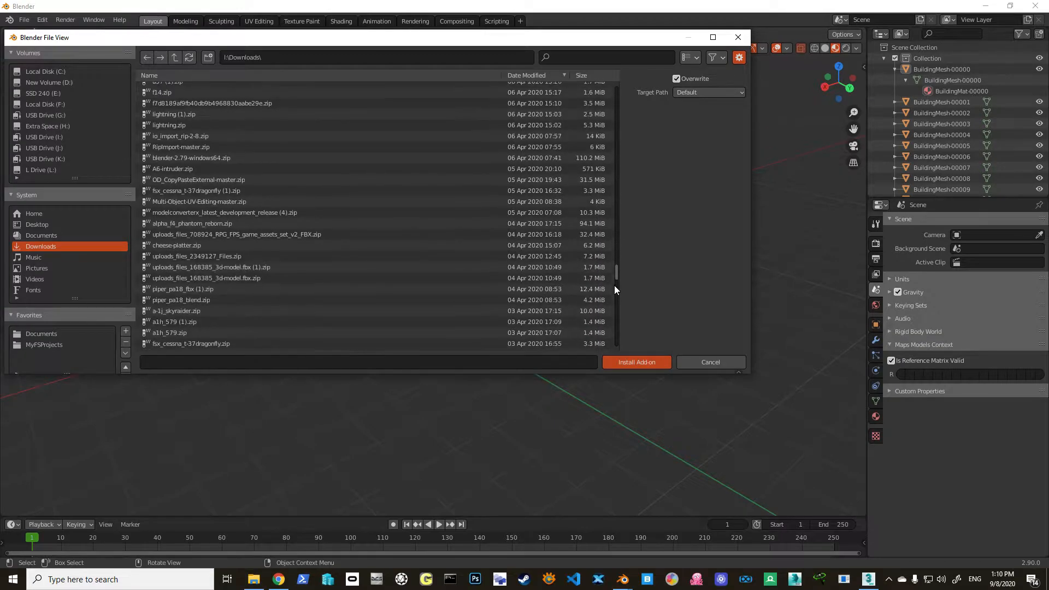
scroll(down, 3)
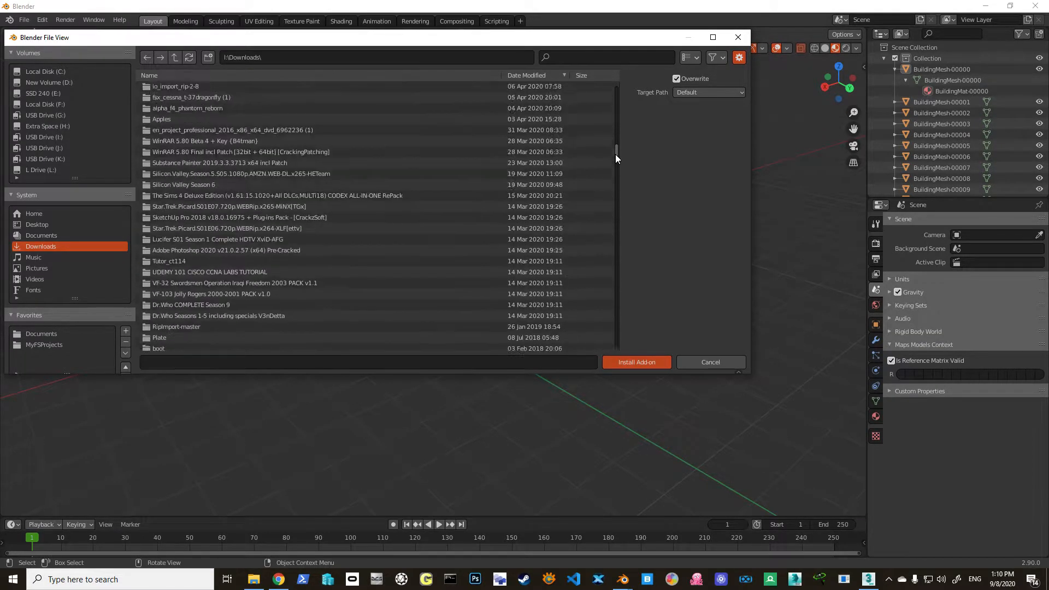
scroll(down, 3)
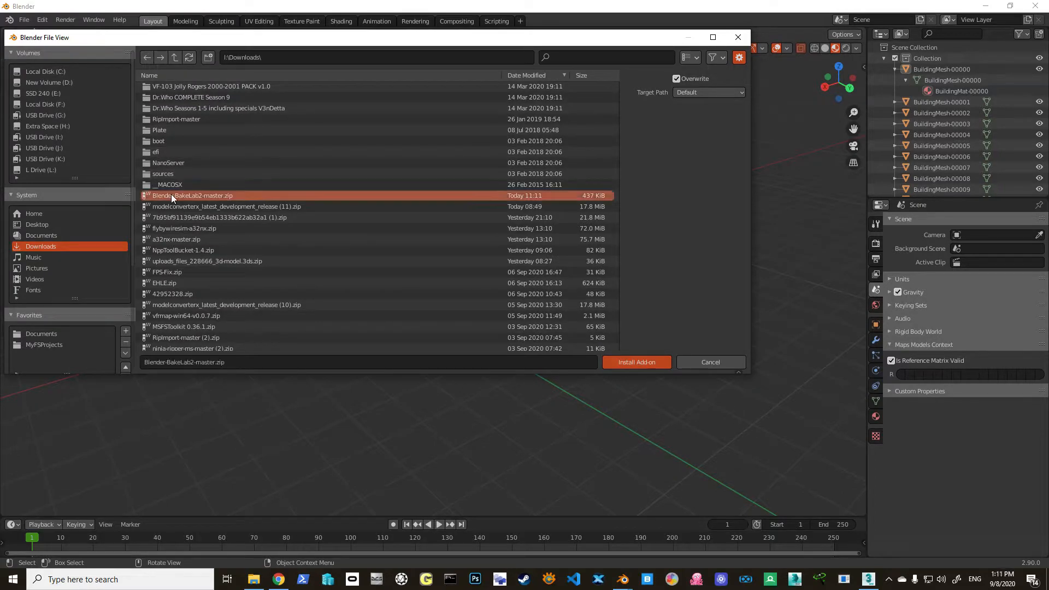
click(636, 362)
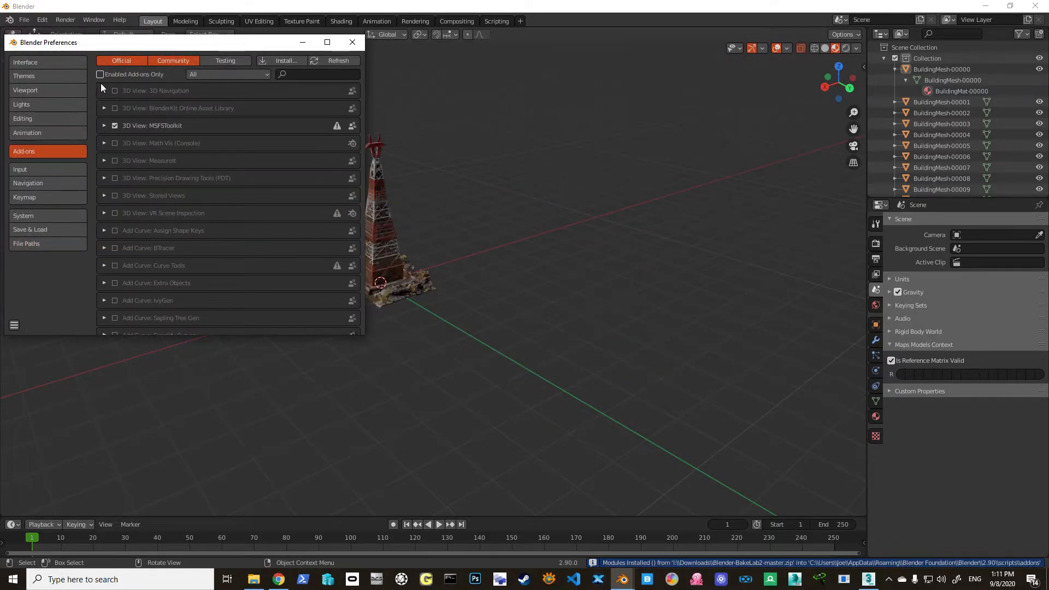
Step: Filter the add-on list to Enabled Add-ons Only to confirm BakeLab 2, then leave Preferences
click(100, 74)
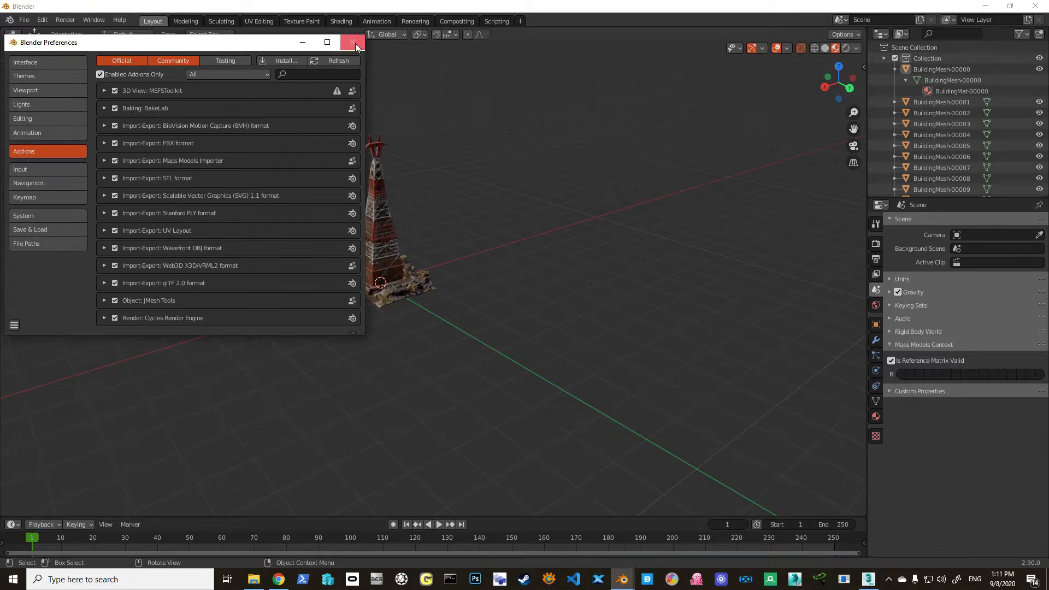
click(354, 42)
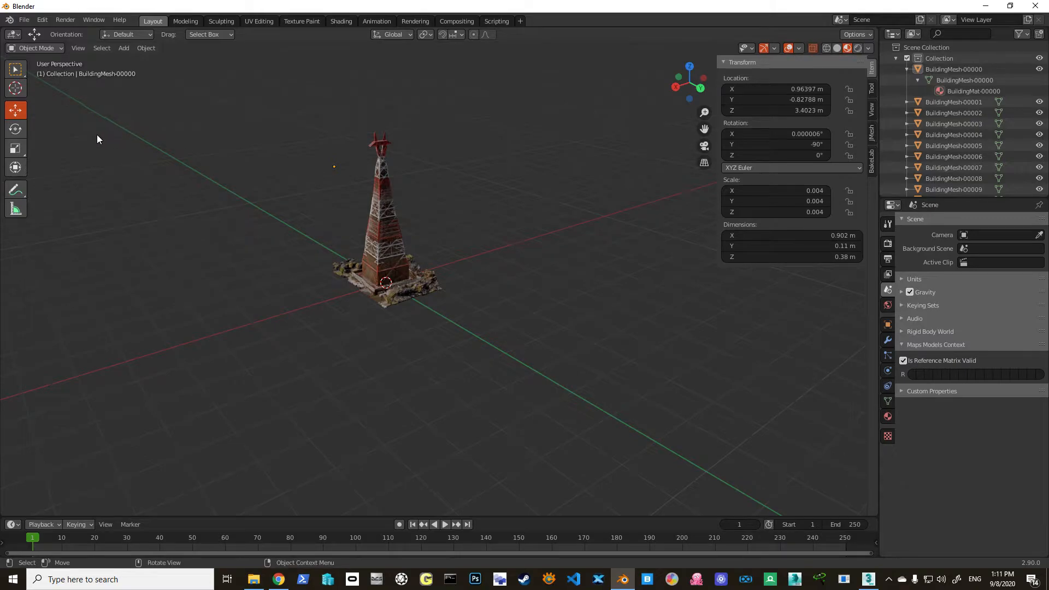
mouse_move(113, 154)
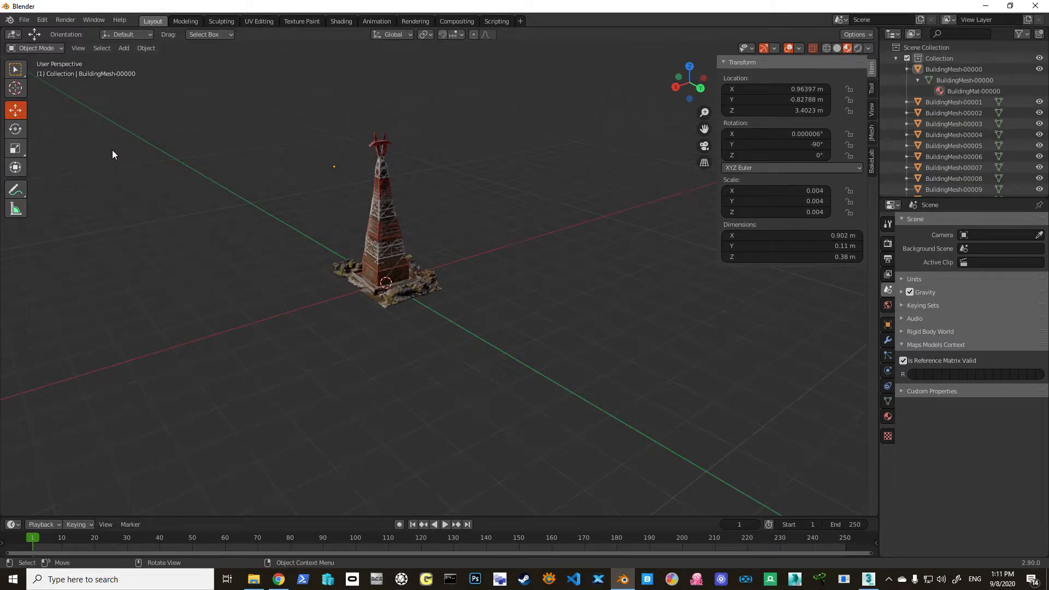
mouse_move(15, 190)
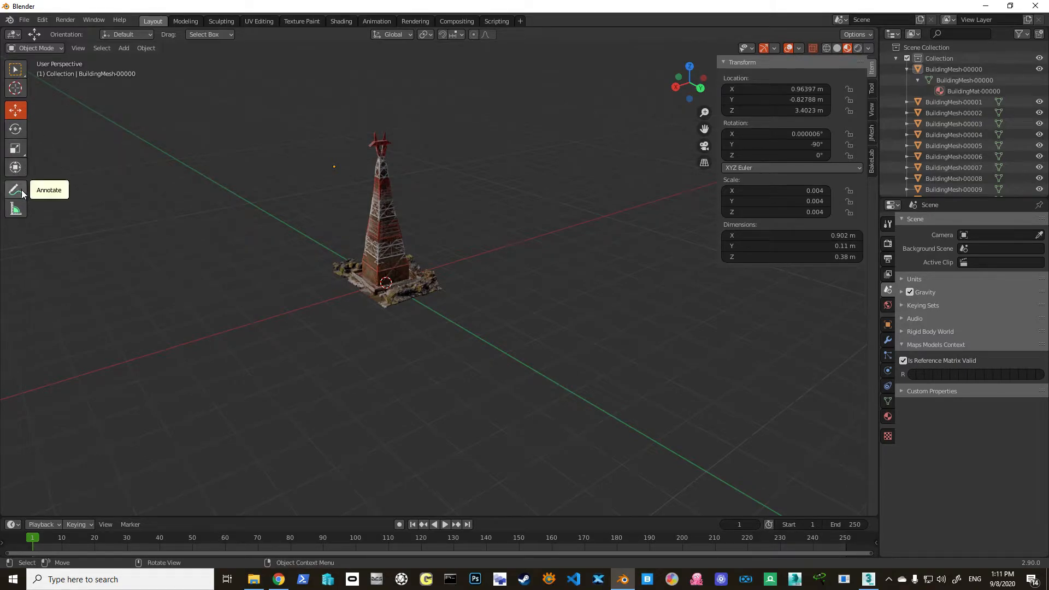
mouse_move(186, 208)
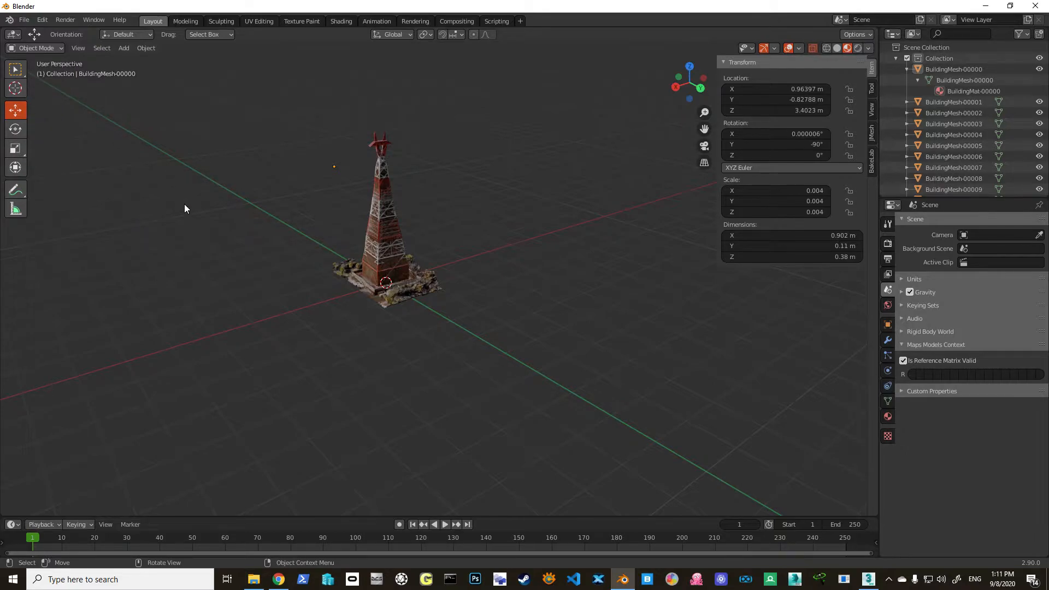
Step: Show the BakeLab sidebar tab with its bake mode, image size and maps list next to the tower
click(872, 153)
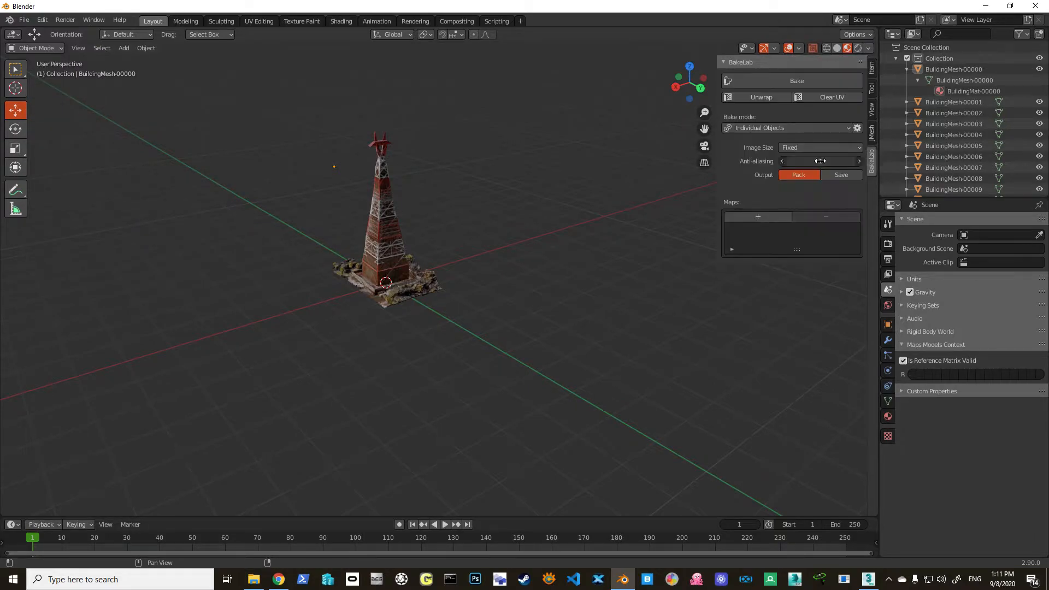
key(Tab)
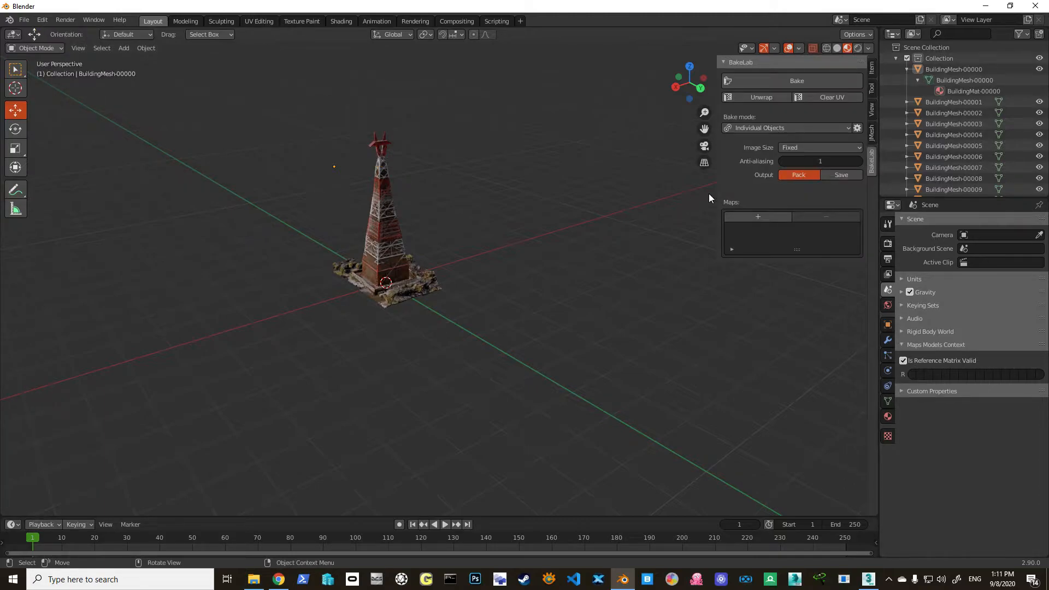
mouse_move(557, 245)
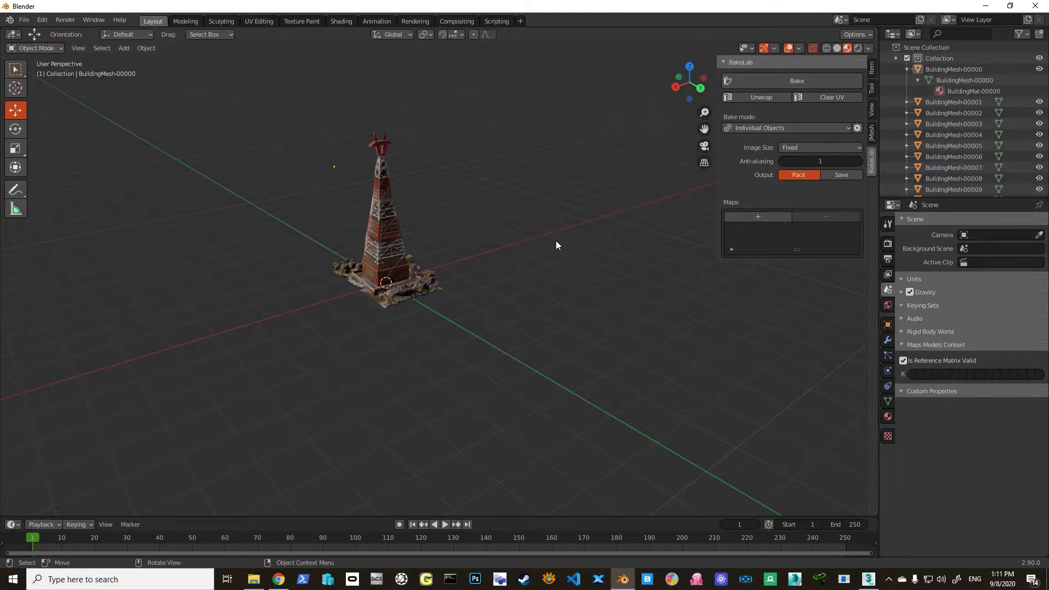
mouse_move(426, 289)
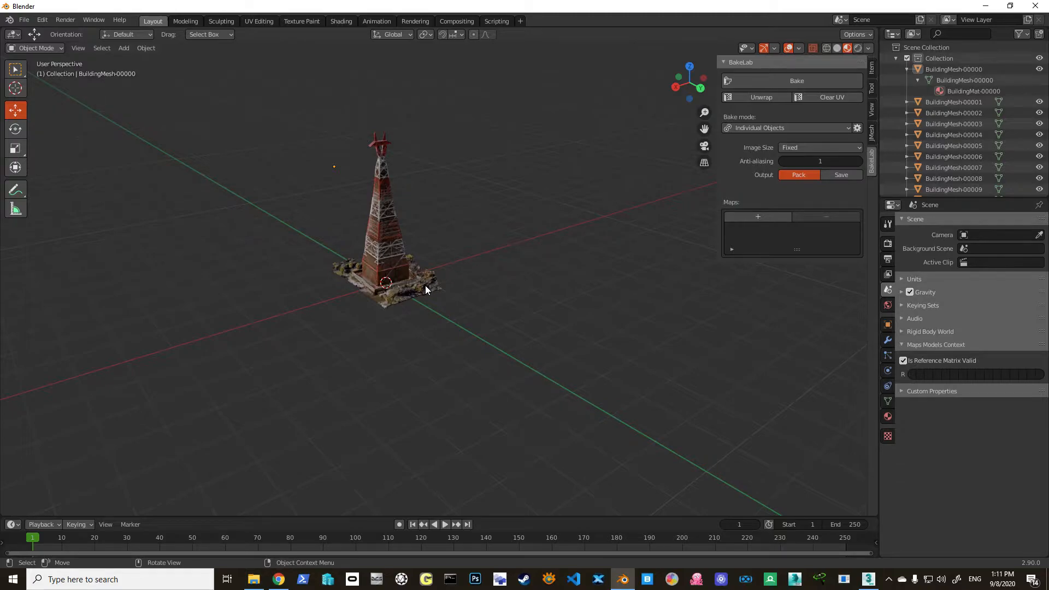
Step: Select the tower's mesh pieces in the viewport, leaving base piece BuildingMesh-00018 active
click(401, 281)
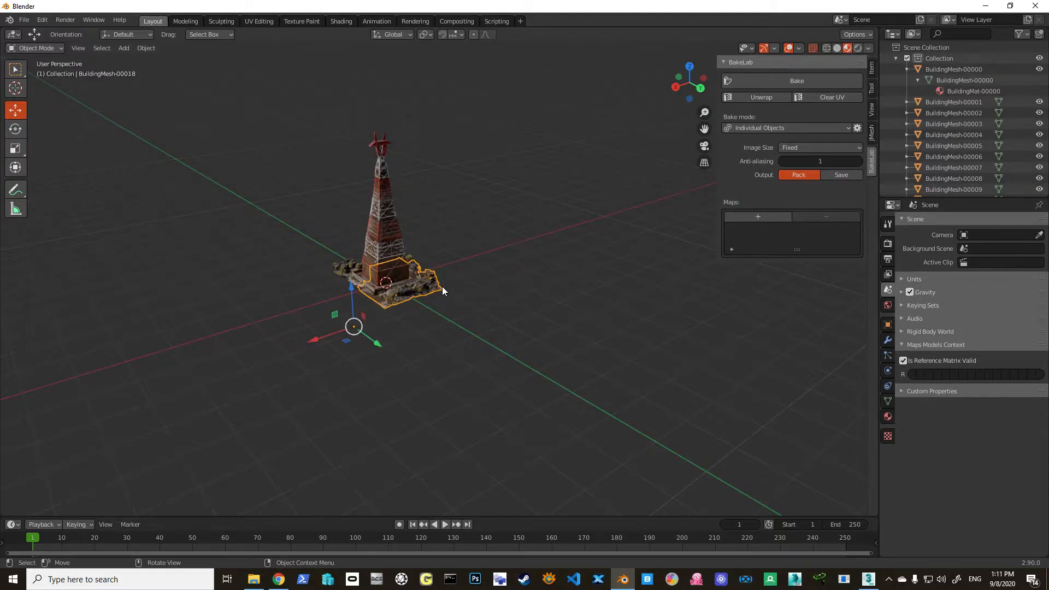
mouse_move(486, 293)
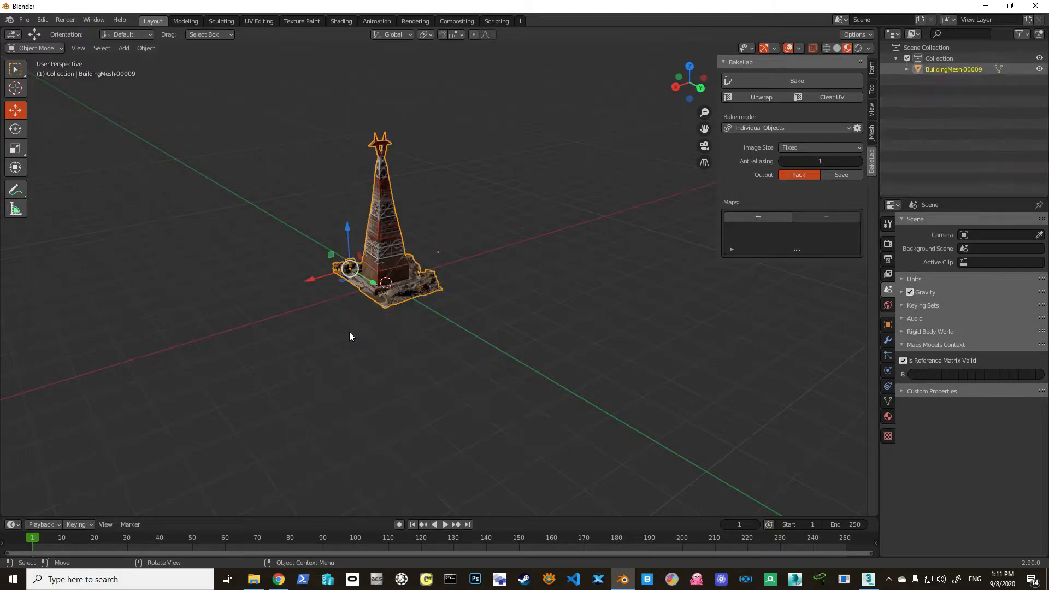
mouse_move(690, 201)
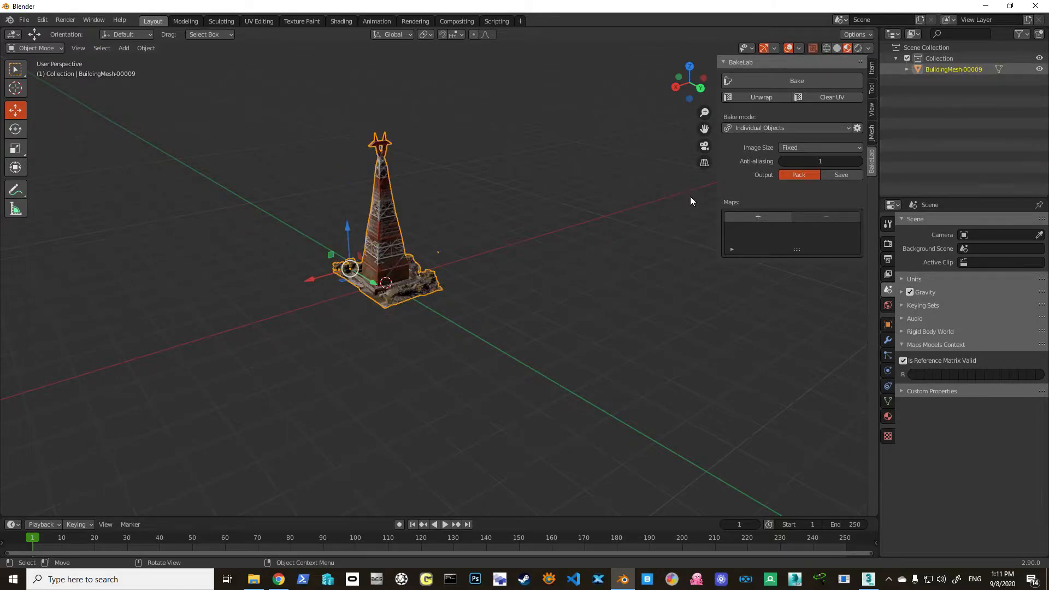
mouse_move(762, 97)
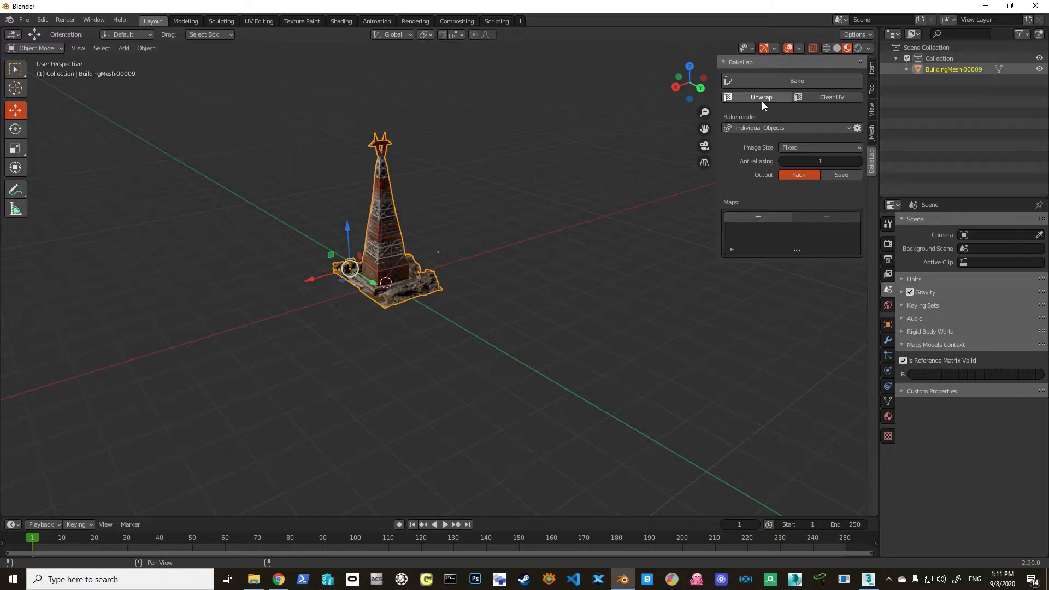
mouse_move(762, 98)
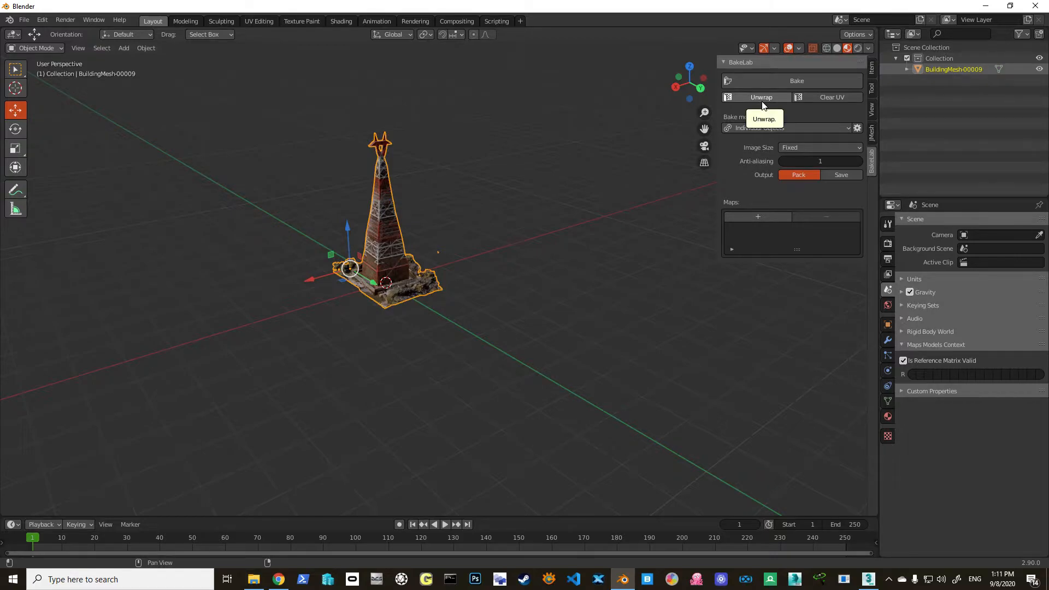
mouse_move(515, 222)
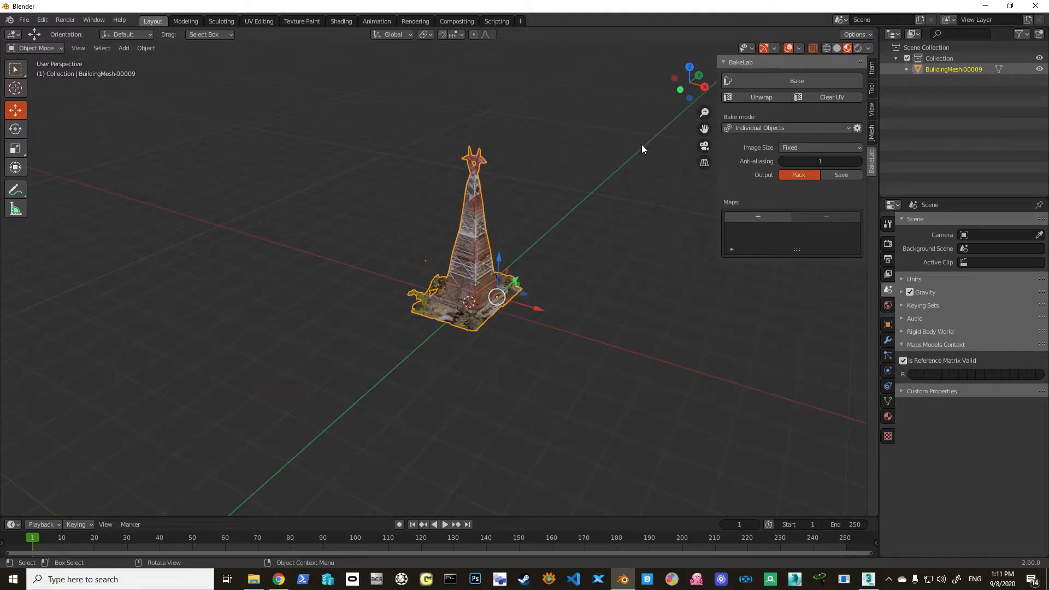
mouse_move(617, 169)
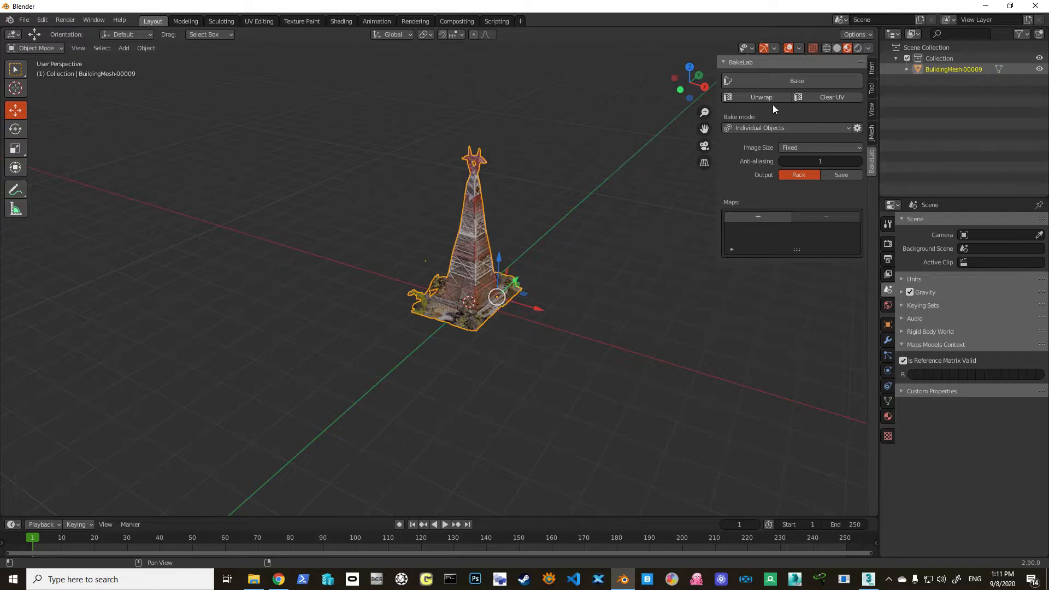
mouse_move(761, 97)
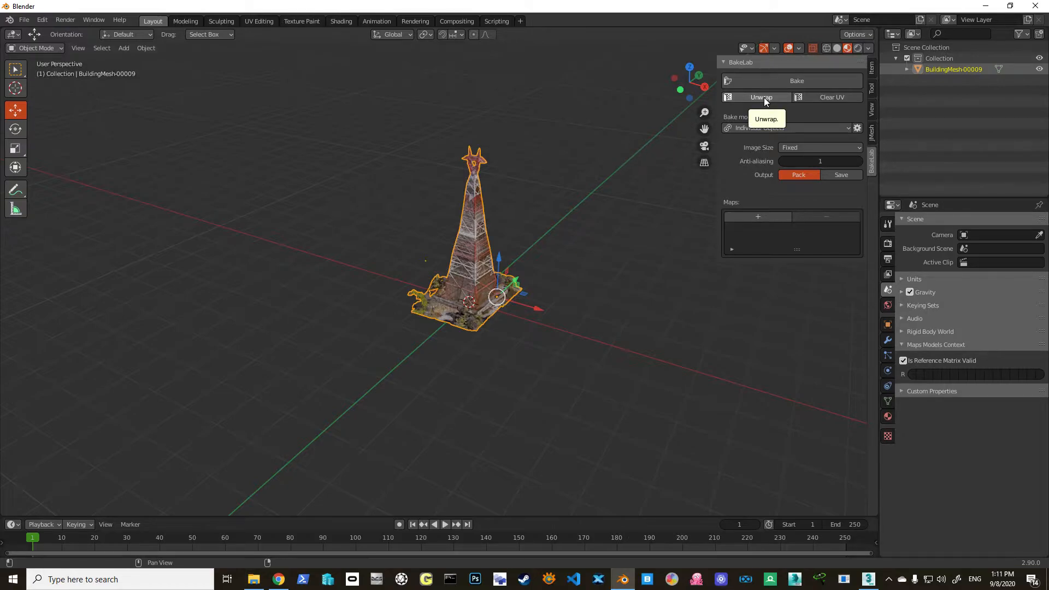
Step: Unwrap BuildingMesh-00009 with BakeLab in All Into One mode, creating a new BakeUVMap
click(761, 97)
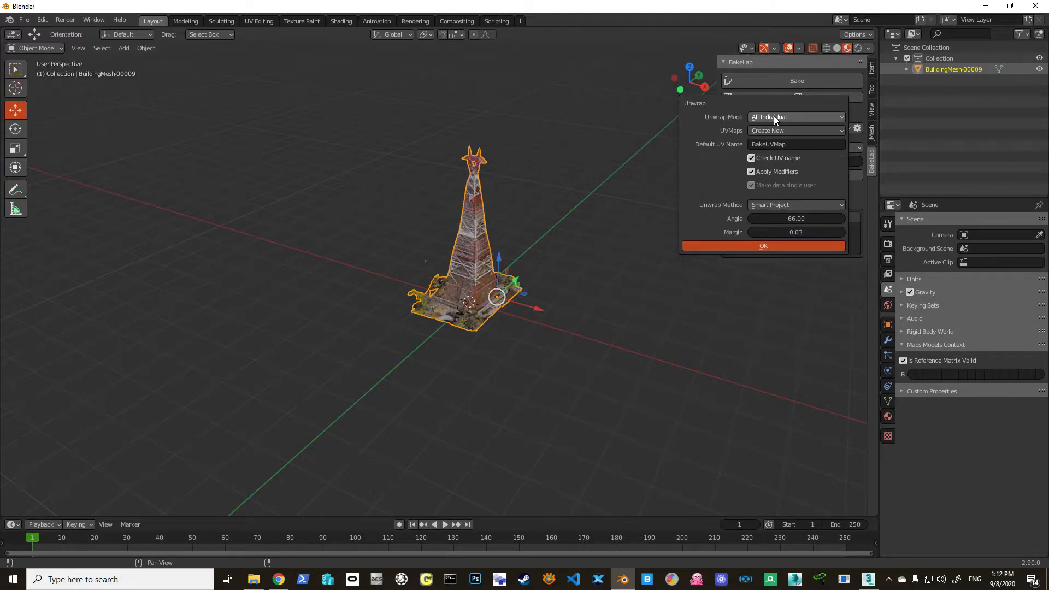
click(796, 117)
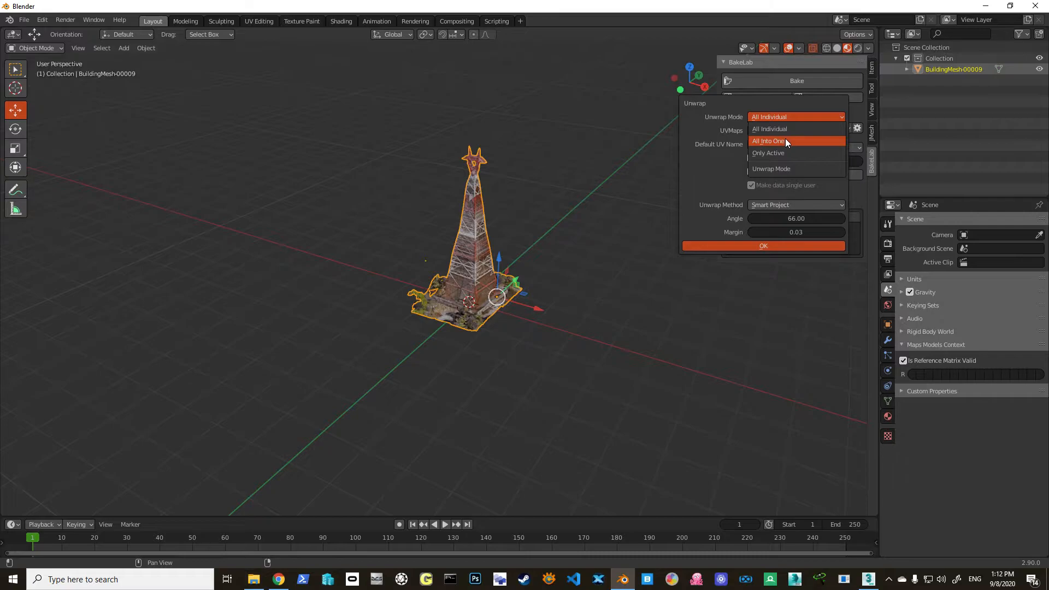
click(768, 141)
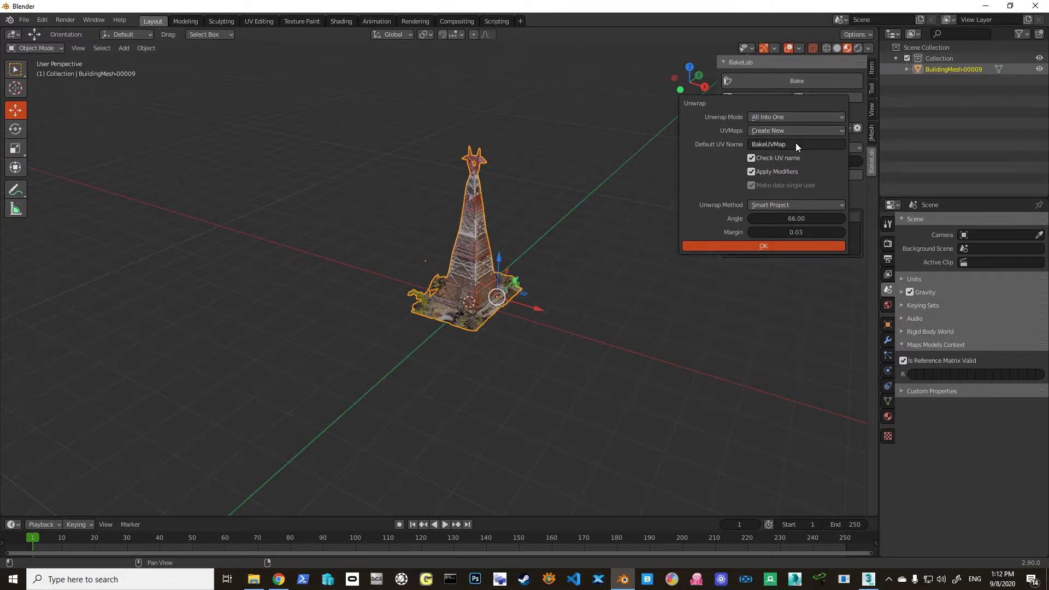
mouse_move(796, 145)
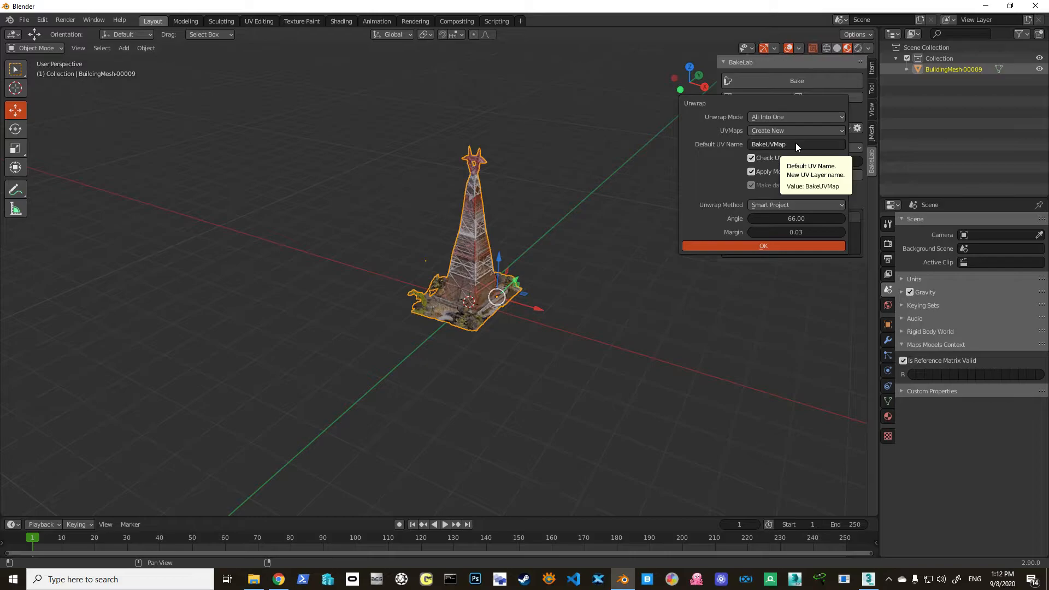
mouse_move(768, 211)
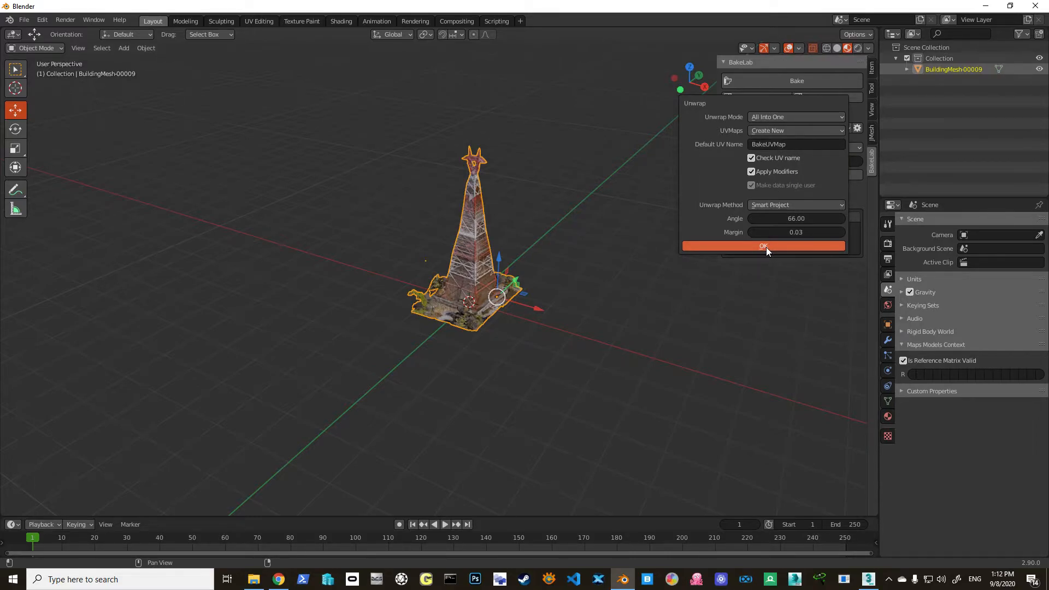
mouse_move(584, 242)
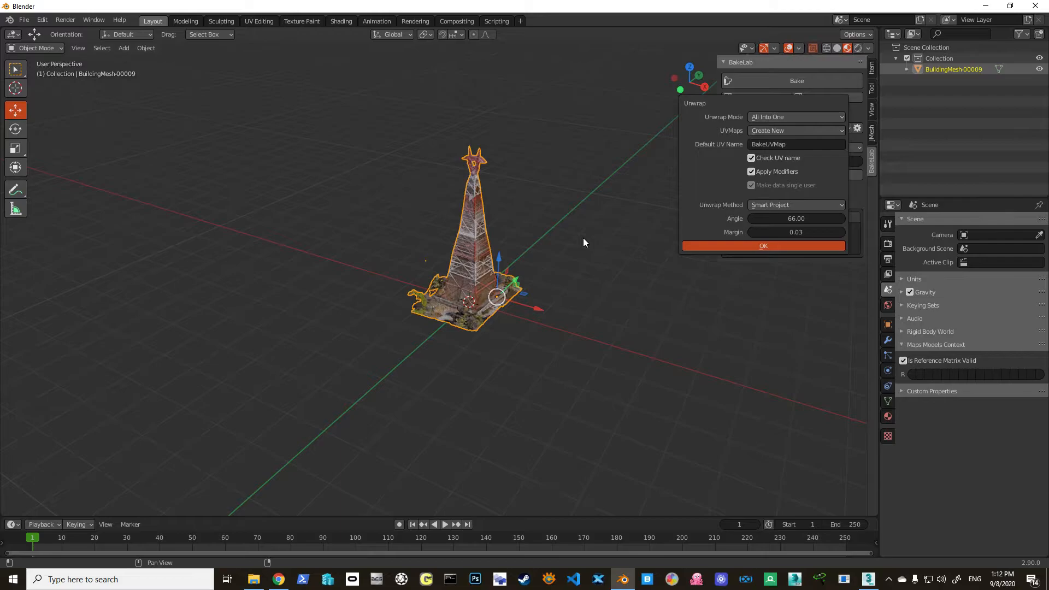
click(764, 246)
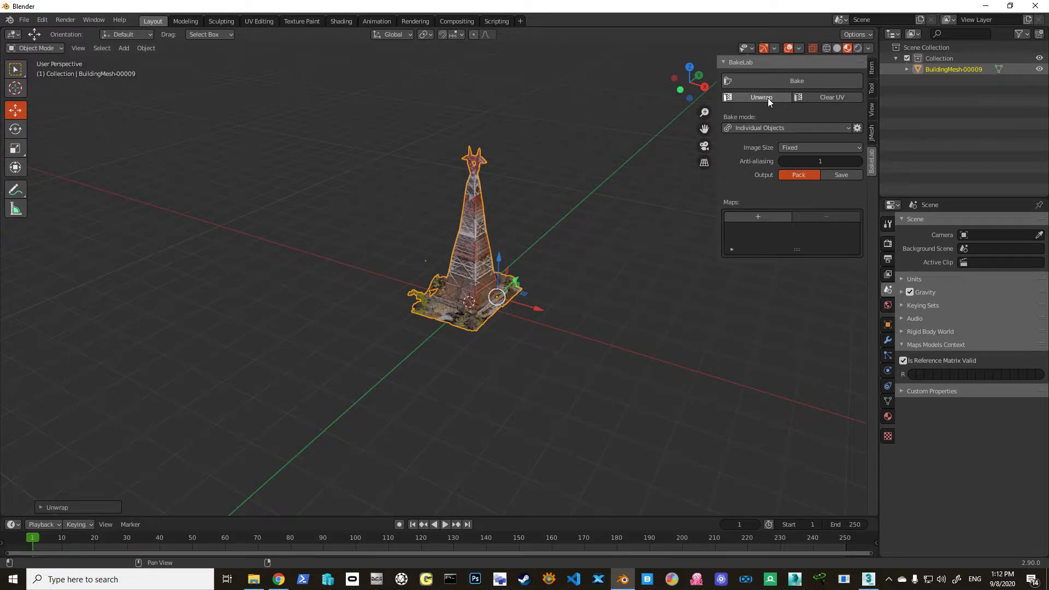
mouse_move(762, 97)
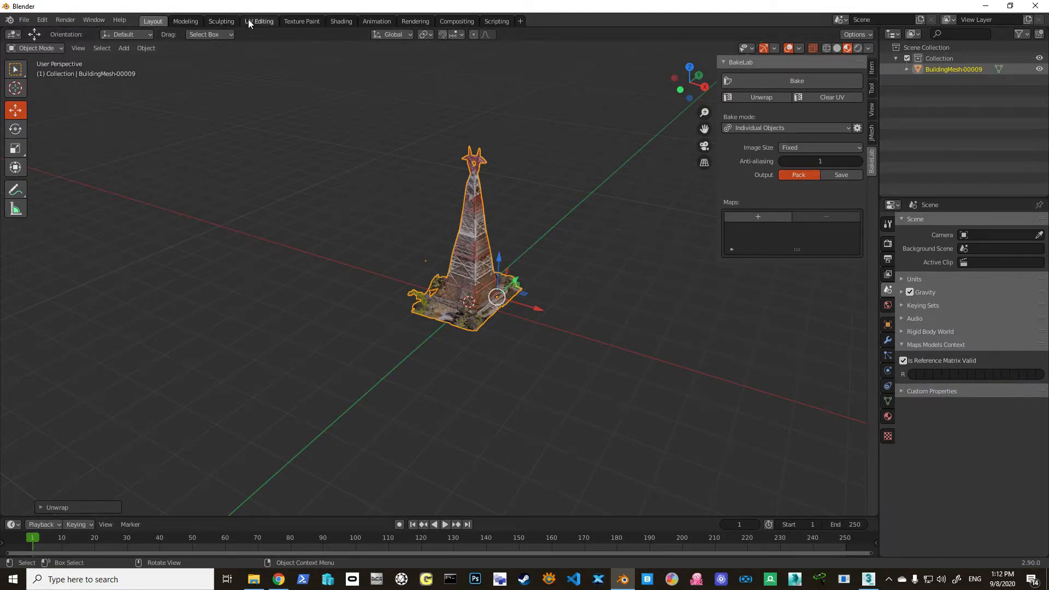
click(263, 21)
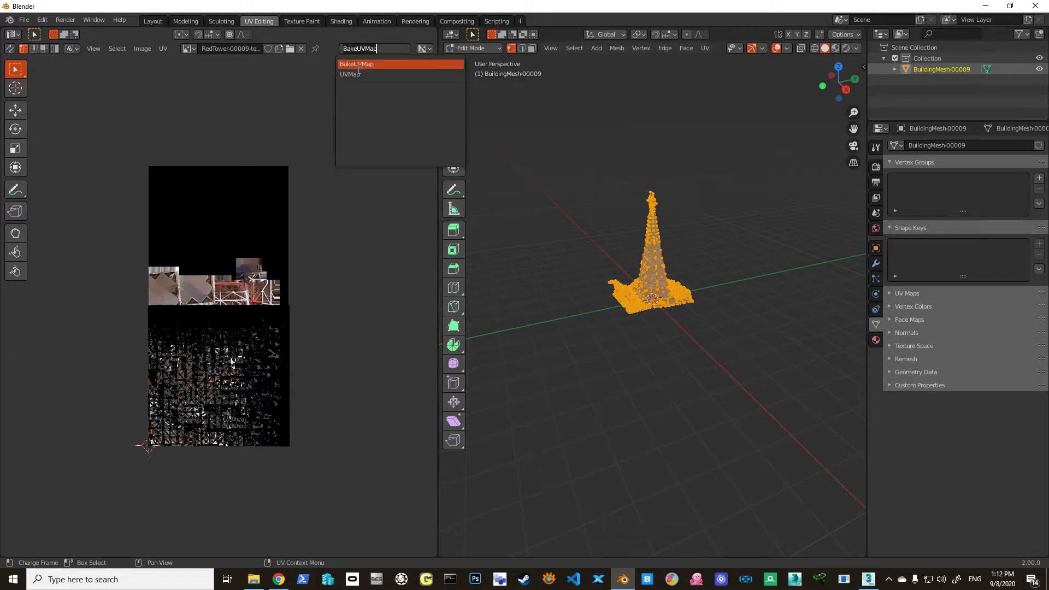
click(356, 63)
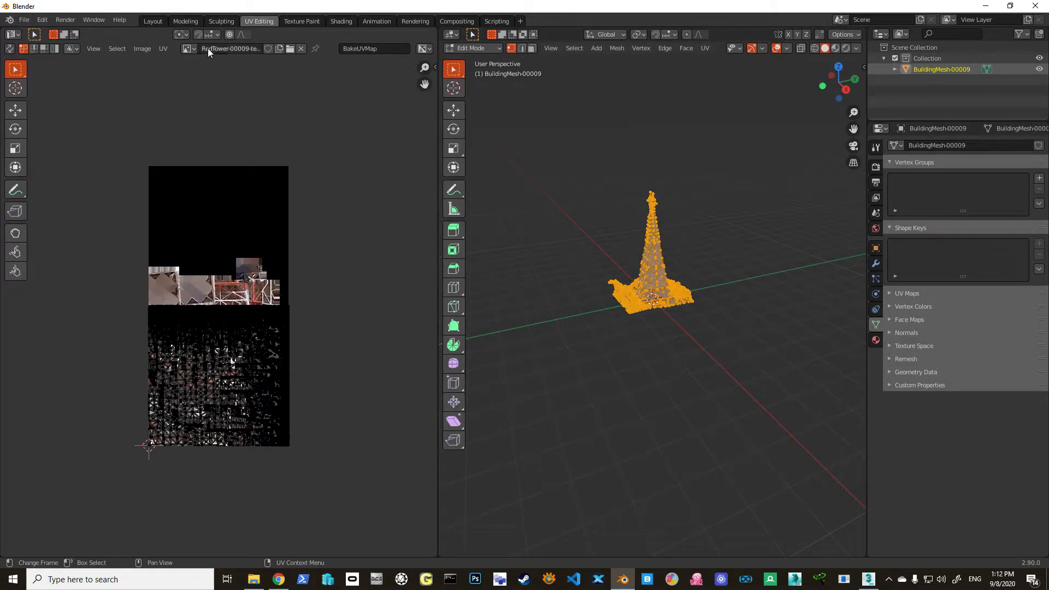
click(152, 21)
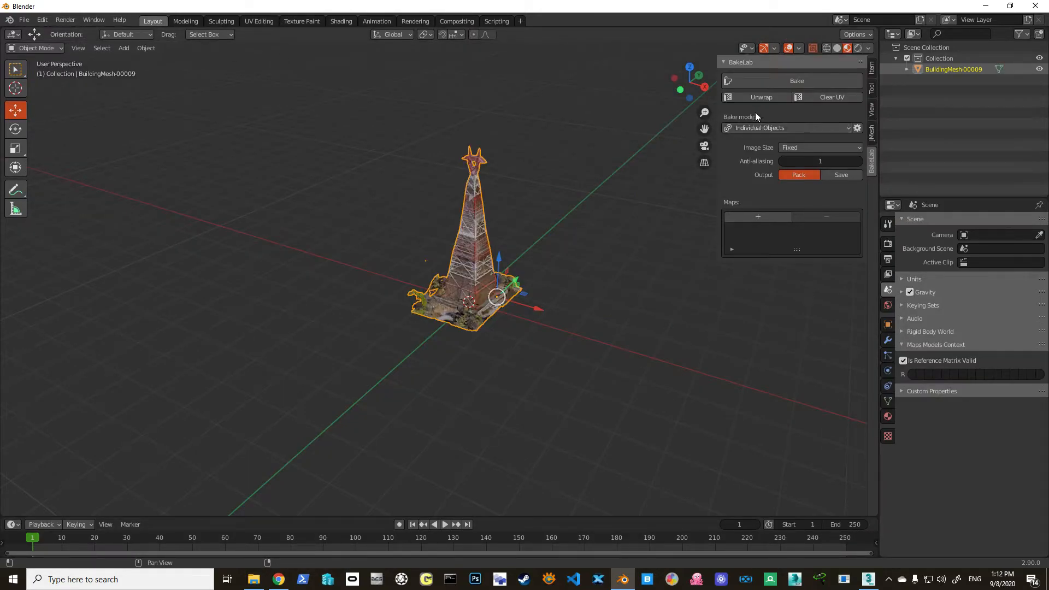
Step: Set BakeLab to All To One Image with output saved to a folder on the Desktop
click(789, 128)
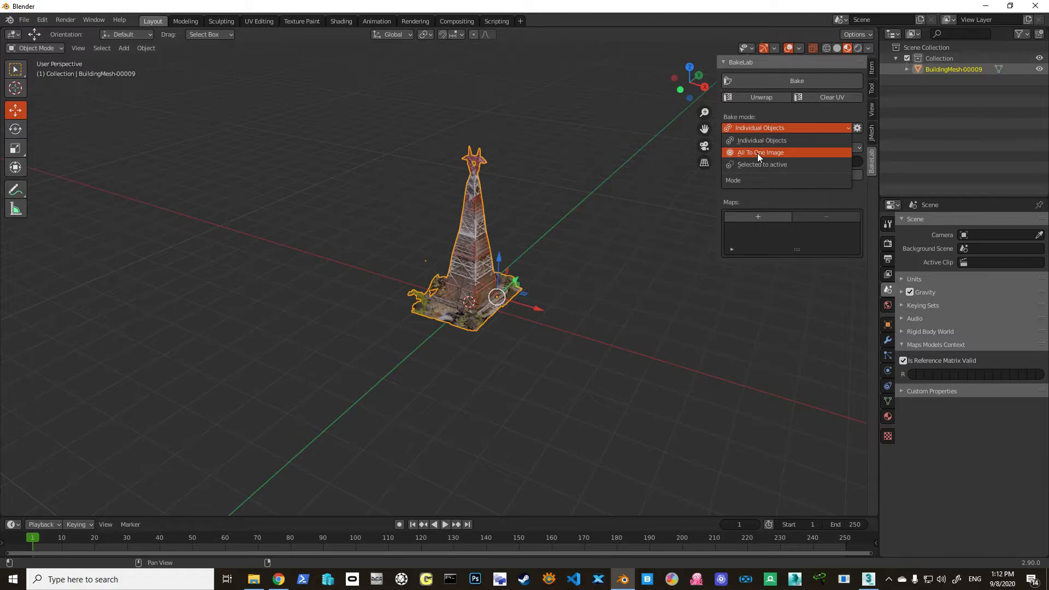
click(760, 152)
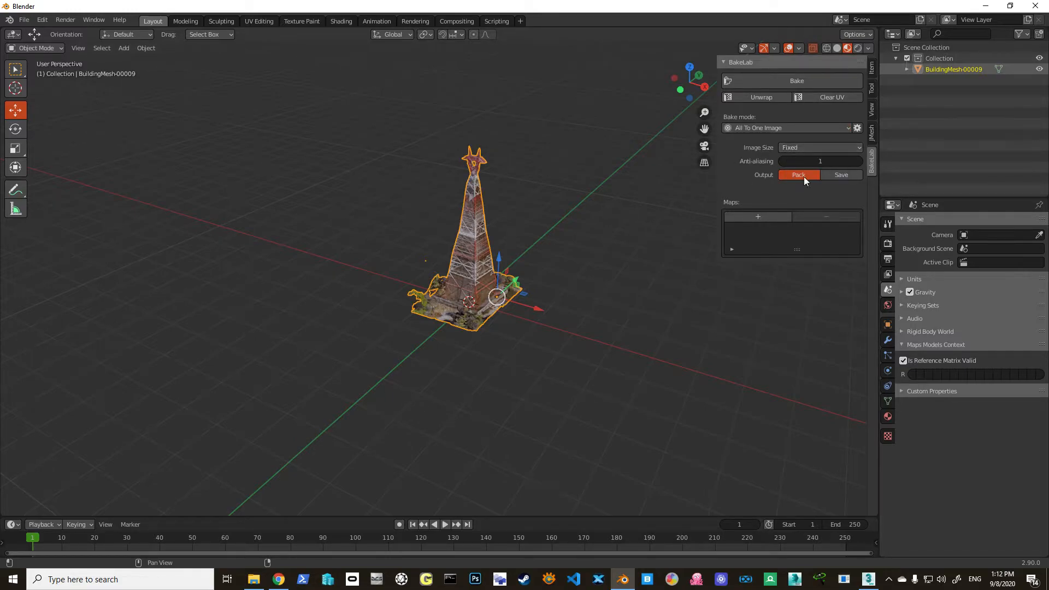
click(842, 175)
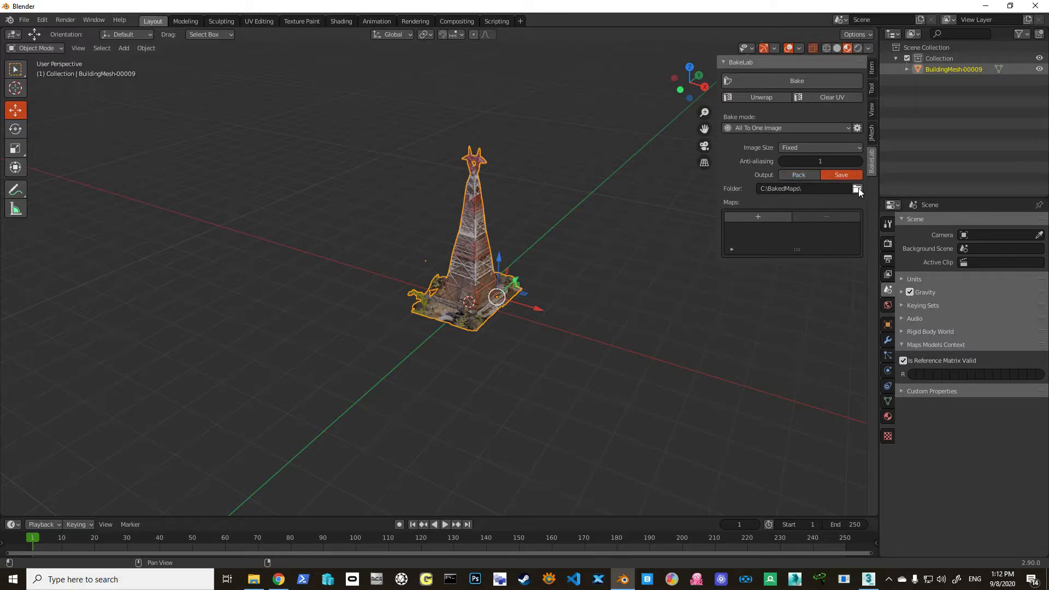
click(857, 188)
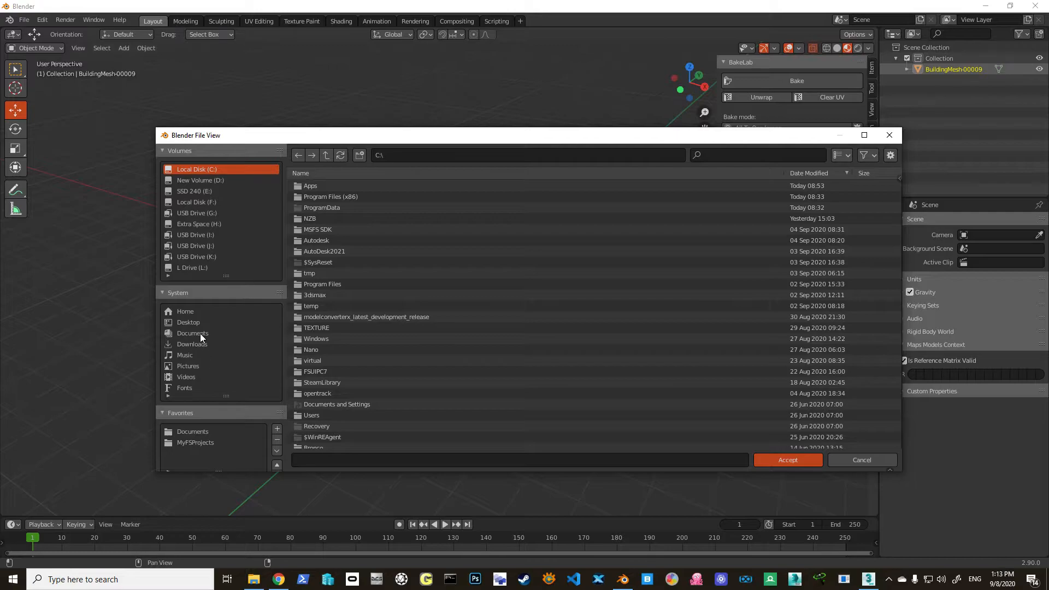
click(188, 321)
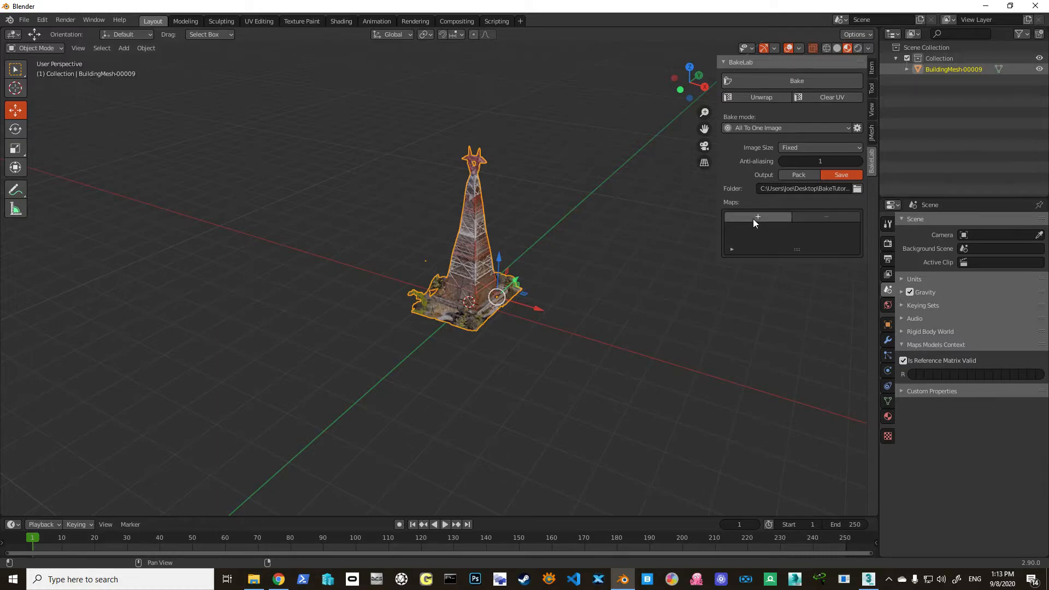
Step: Add a 1024×1024 Albedo PNG bake map and name its image BakedTutorial
click(757, 216)
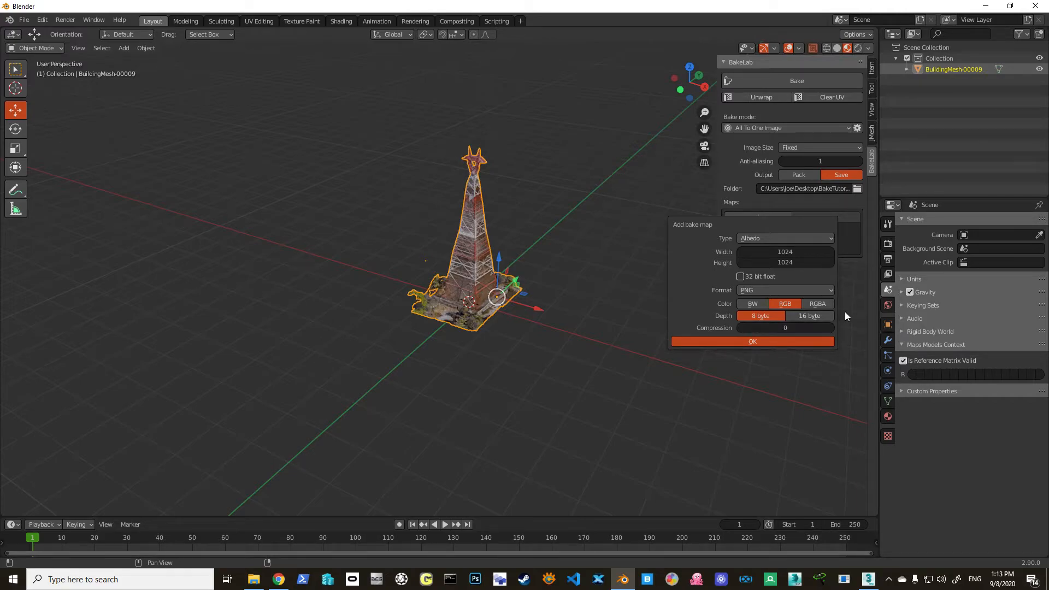
click(809, 316)
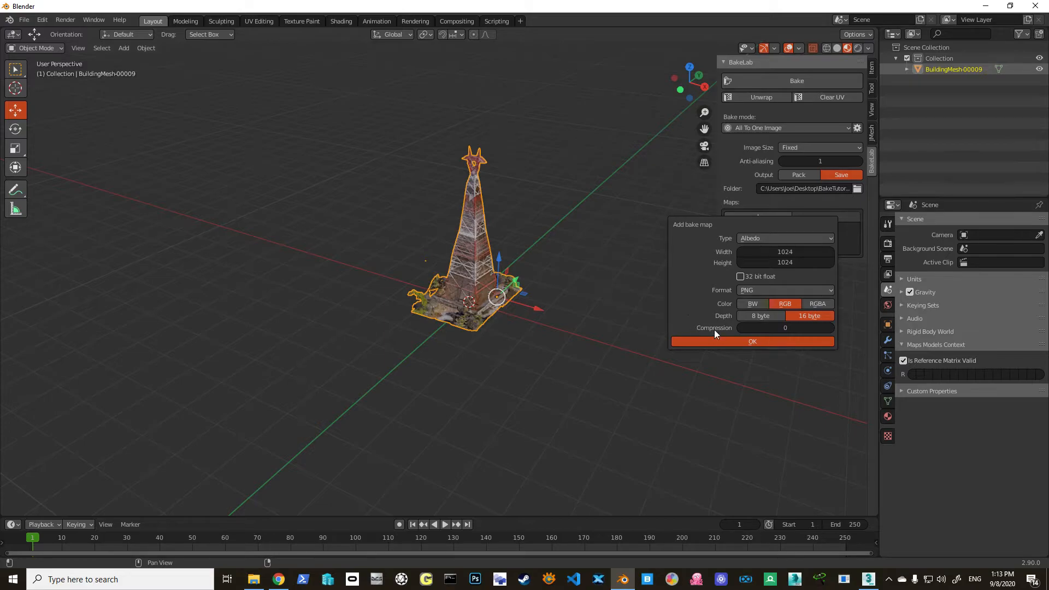
click(752, 341)
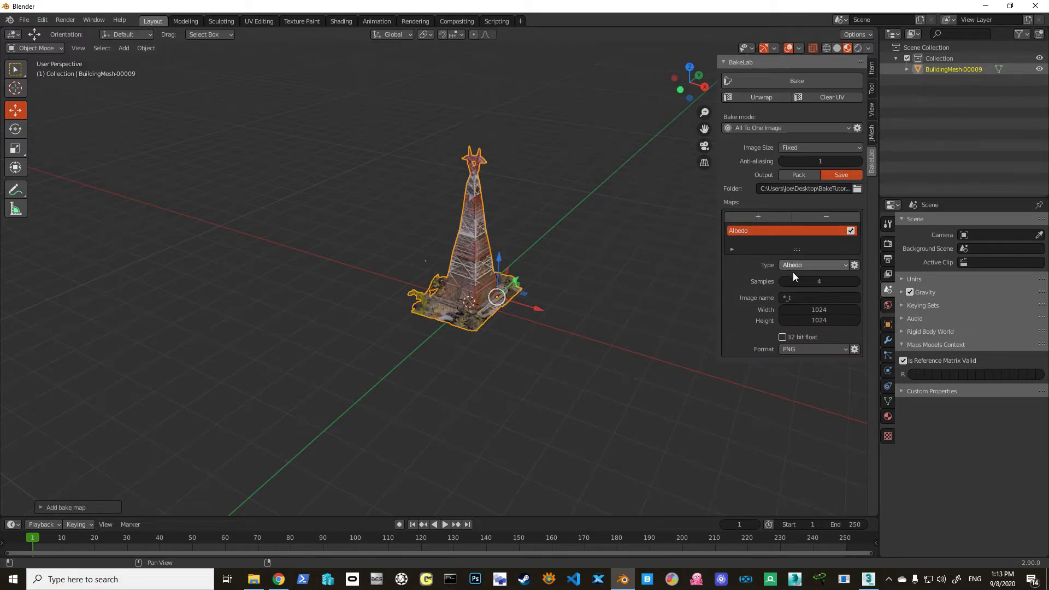
click(819, 297)
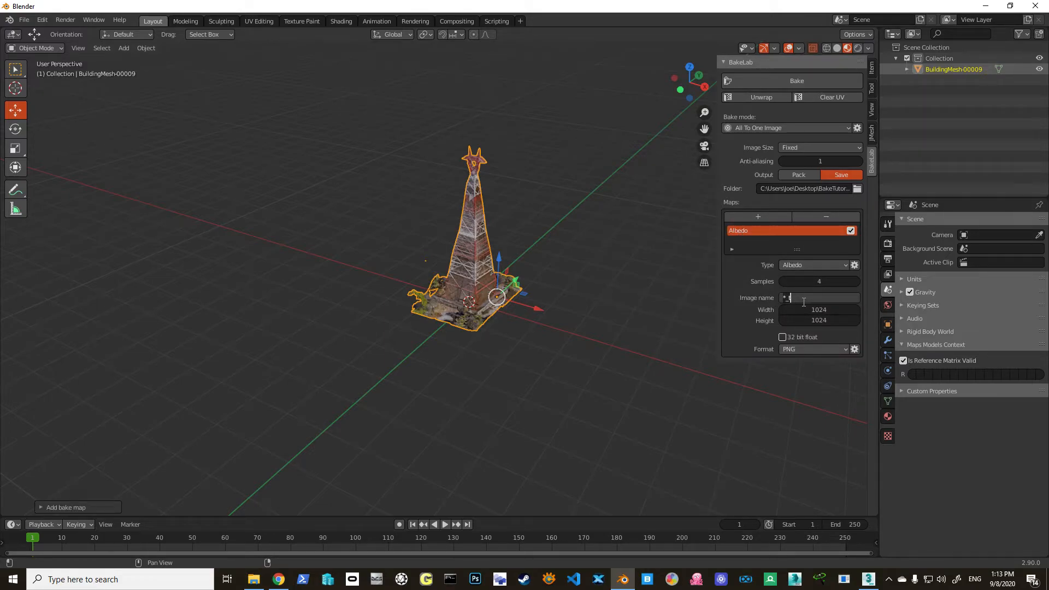
text(BakedTutorial)
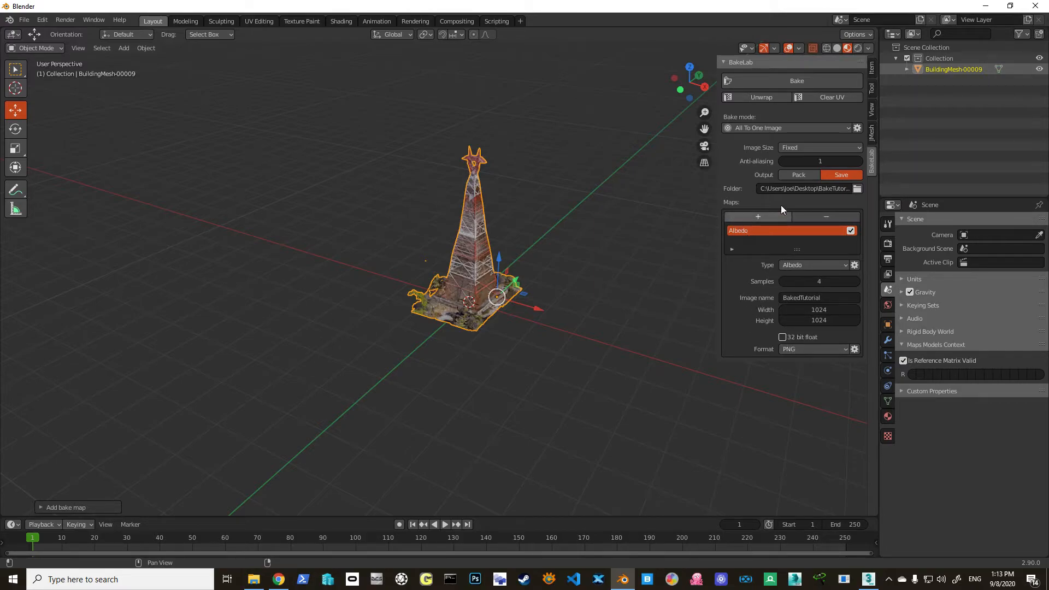
mouse_move(796, 80)
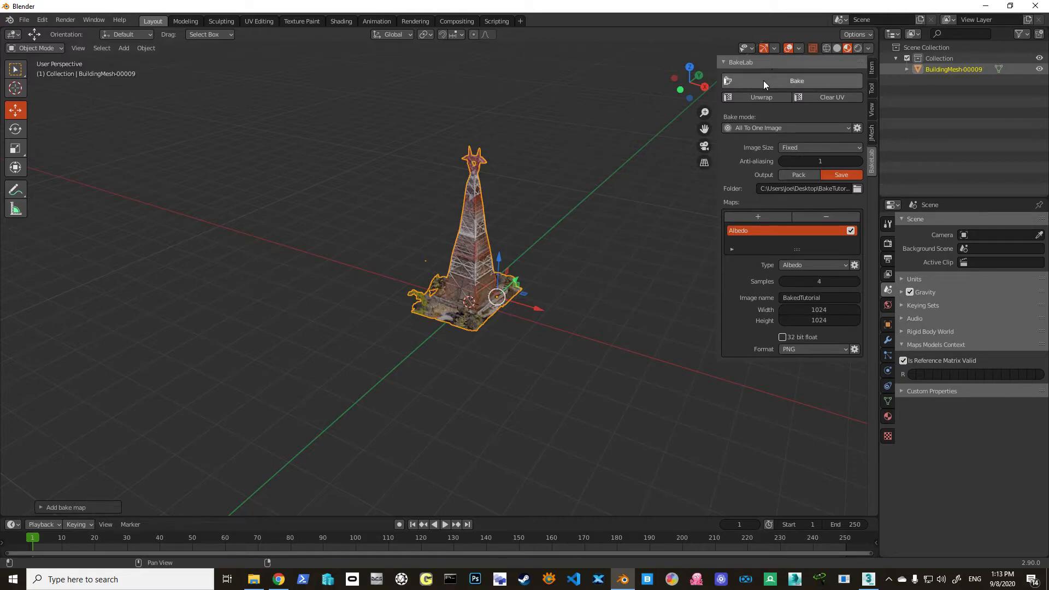
mouse_move(765, 84)
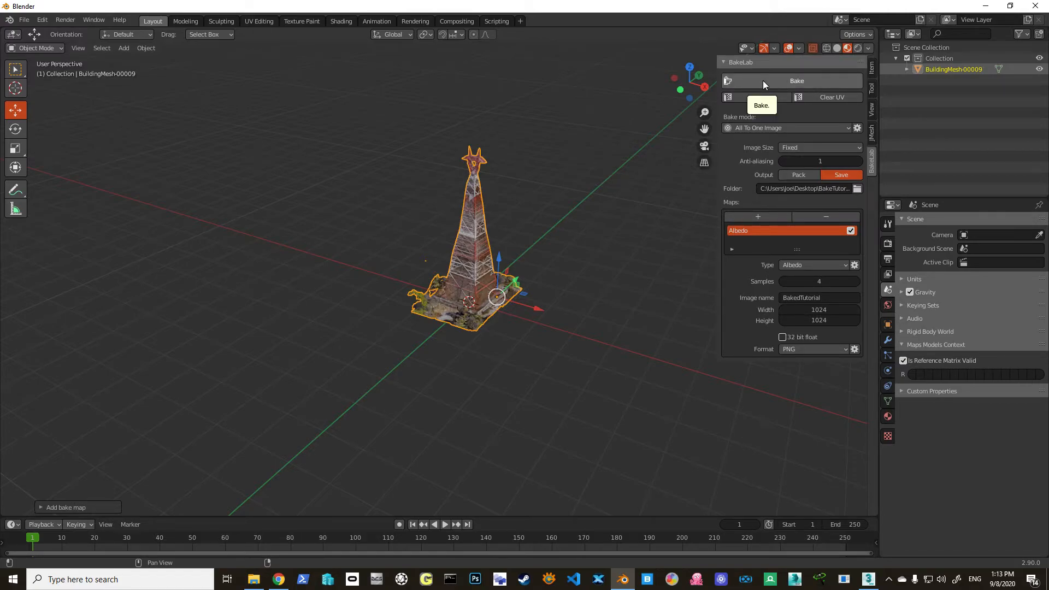
Step: Bake the tower's albedo into BakedTutorial.png and switch over to check the saved file
click(797, 80)
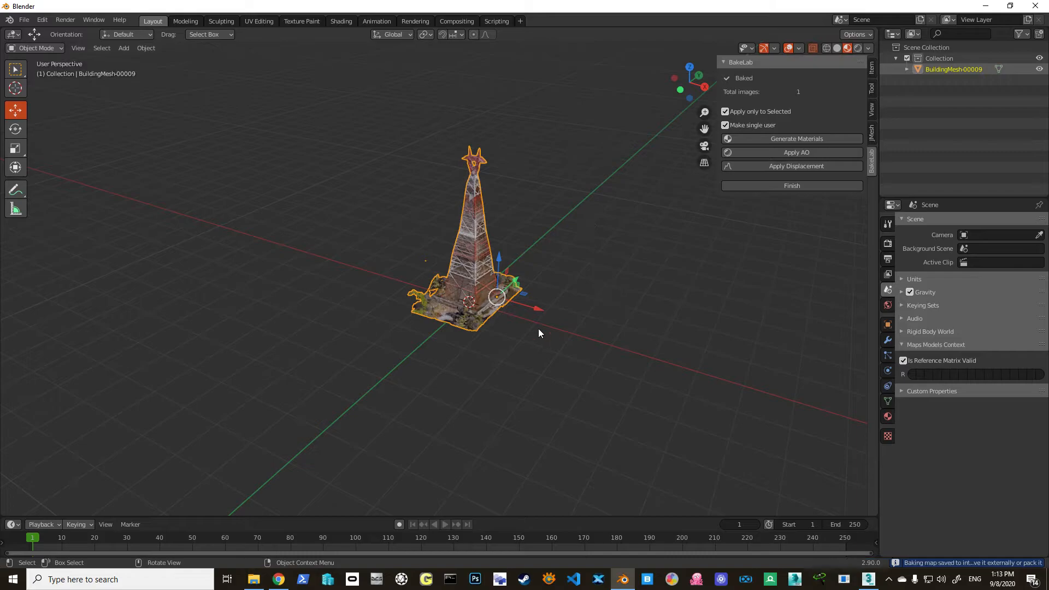
click(253, 579)
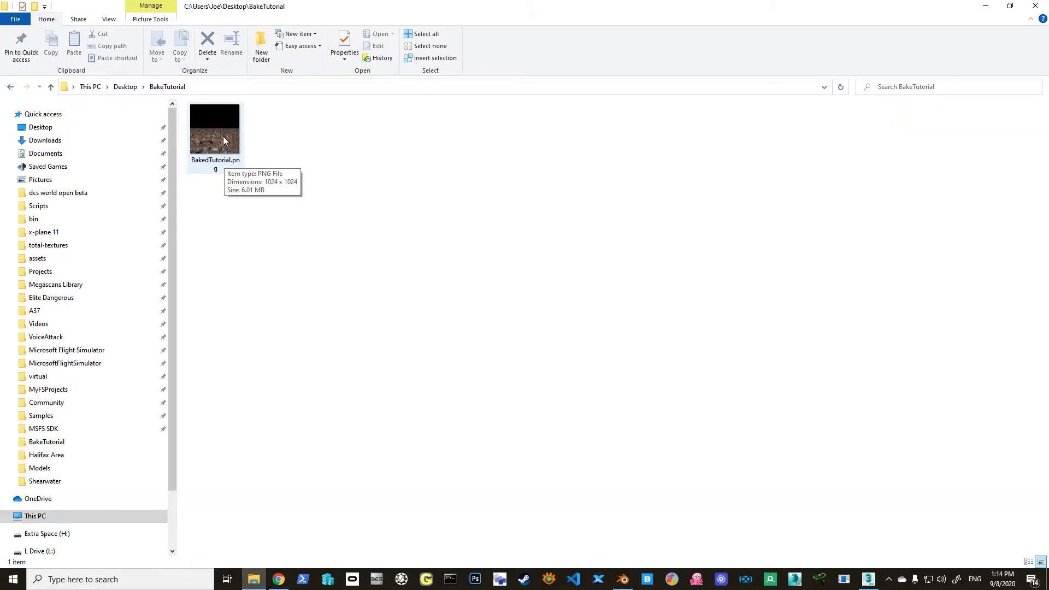
Step: Preview BakedTutorial.png in Paint 3D from the BakeTutorial folder, then return to Blender
right_click(215, 130)
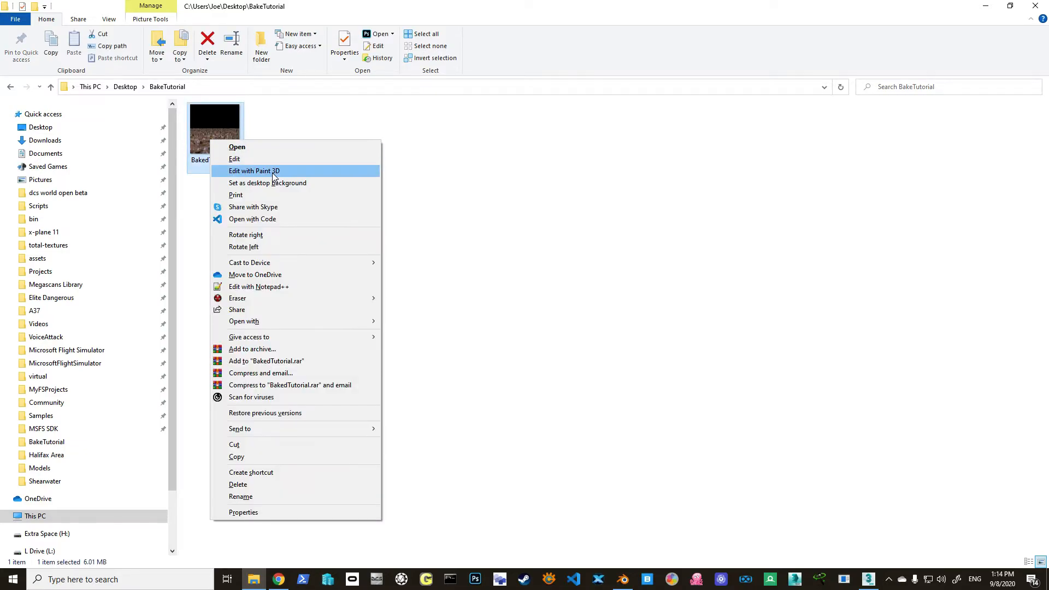
click(254, 171)
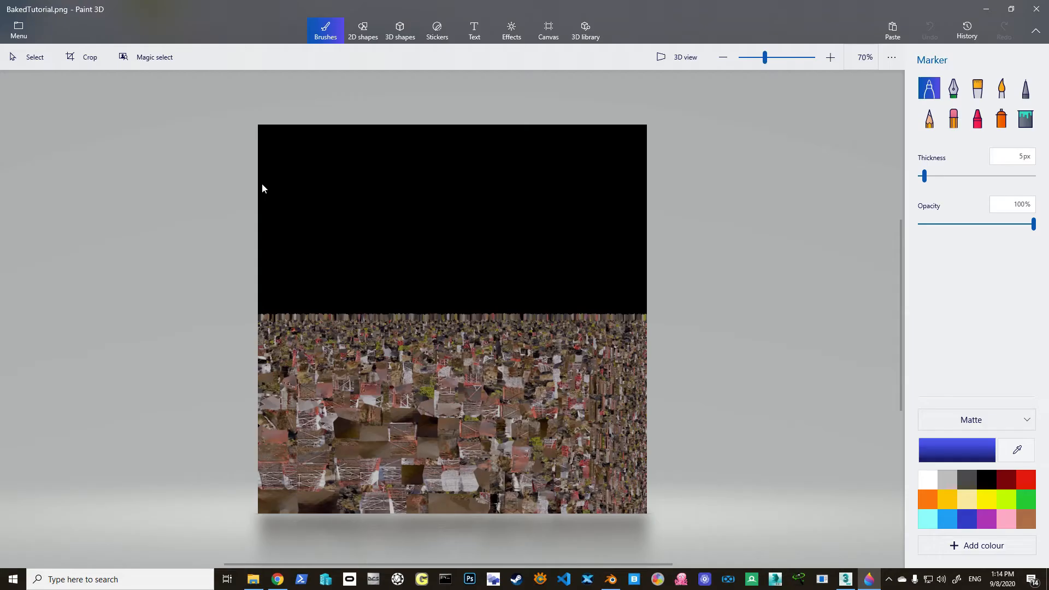
mouse_move(723, 133)
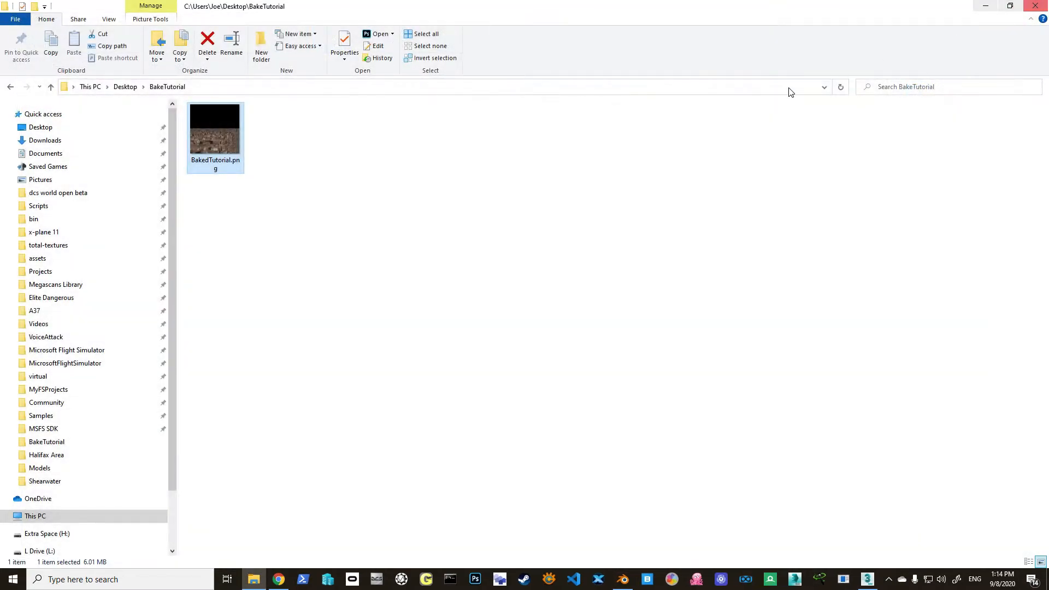
mouse_move(647, 264)
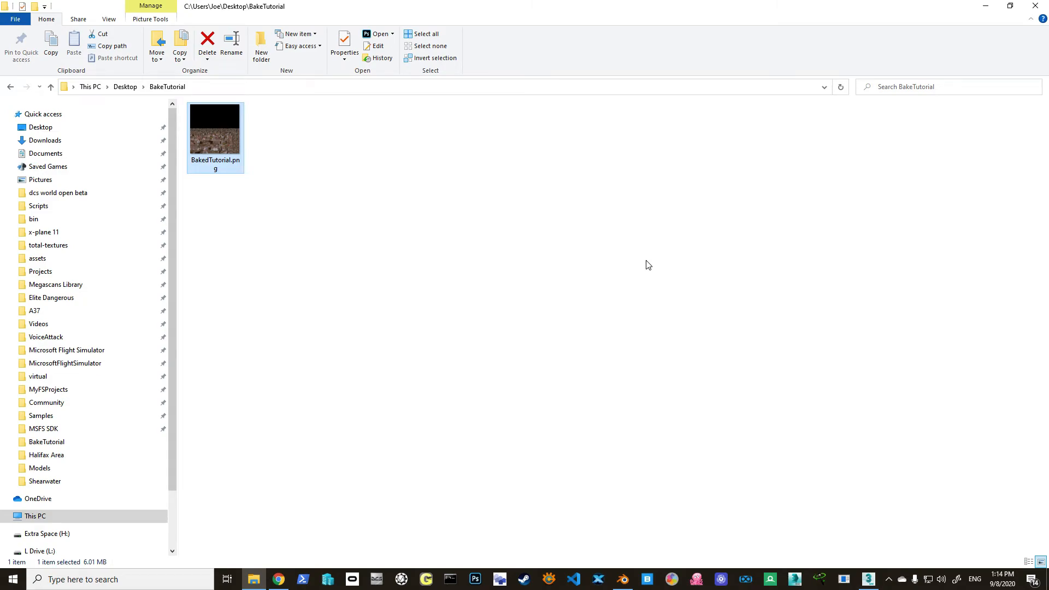
mouse_move(756, 392)
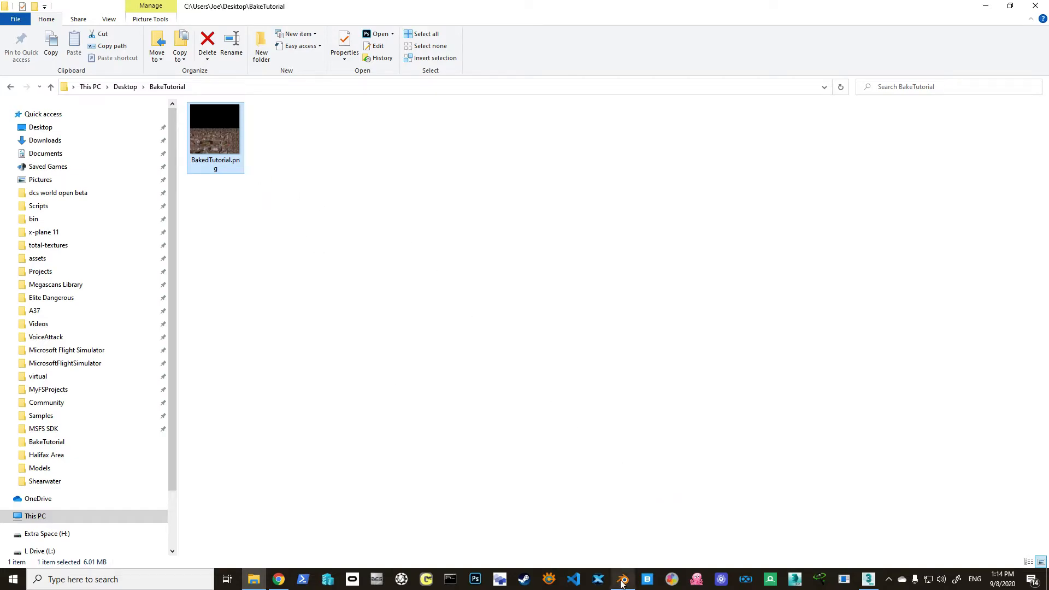
click(622, 579)
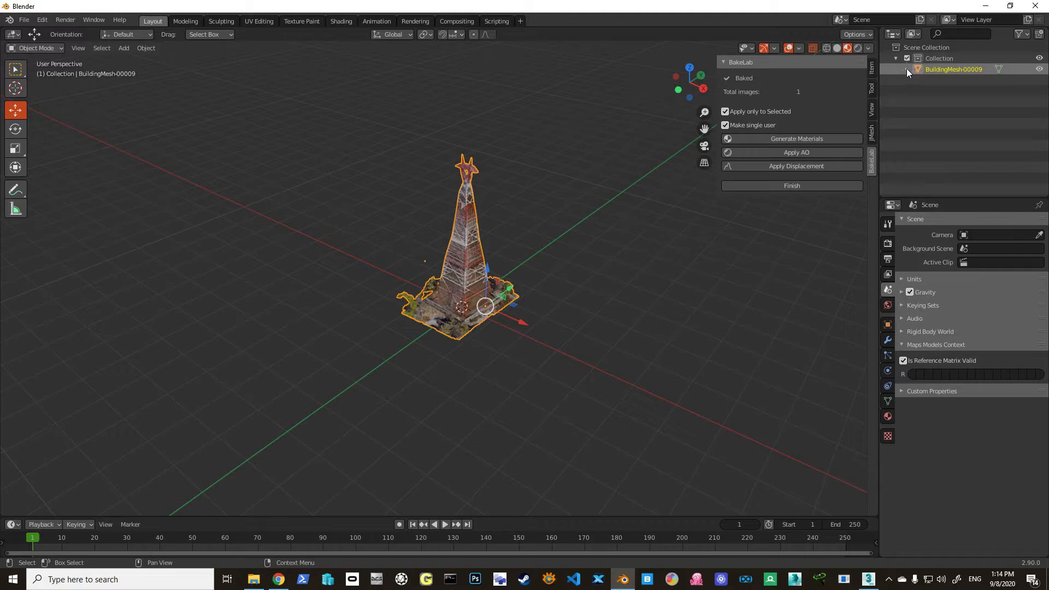
Step: Finish the BakeLab bake so BuildingMesh-00009 uses its _BAKED materials
click(908, 69)
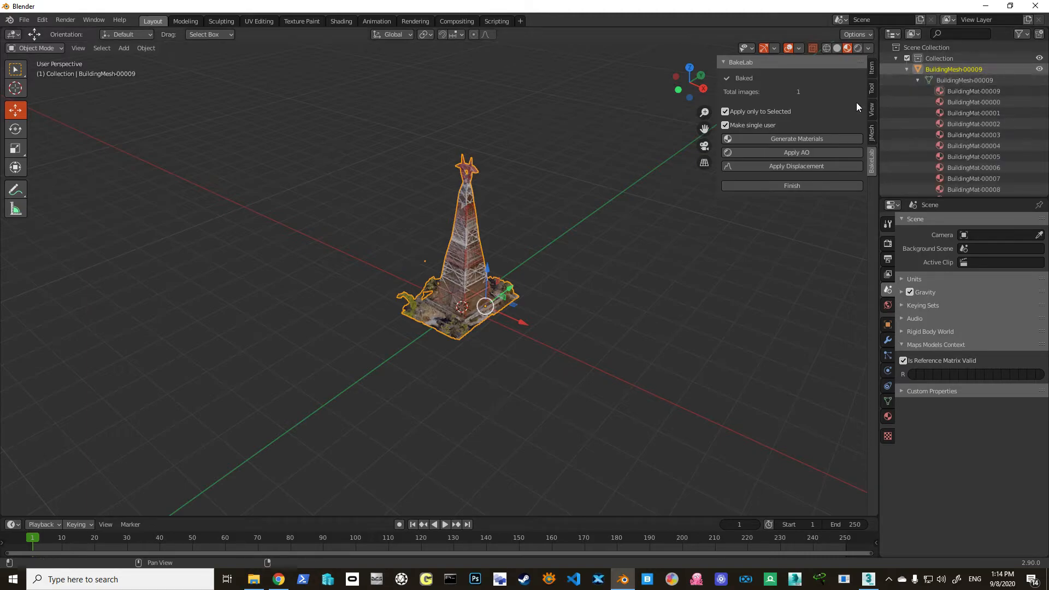
click(795, 139)
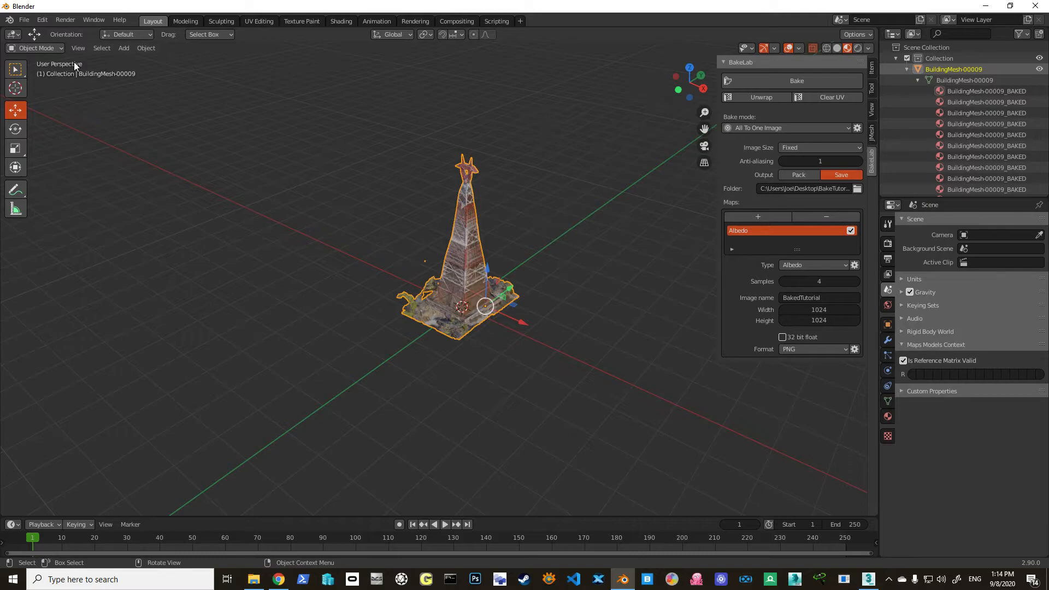
mouse_move(338, 4)
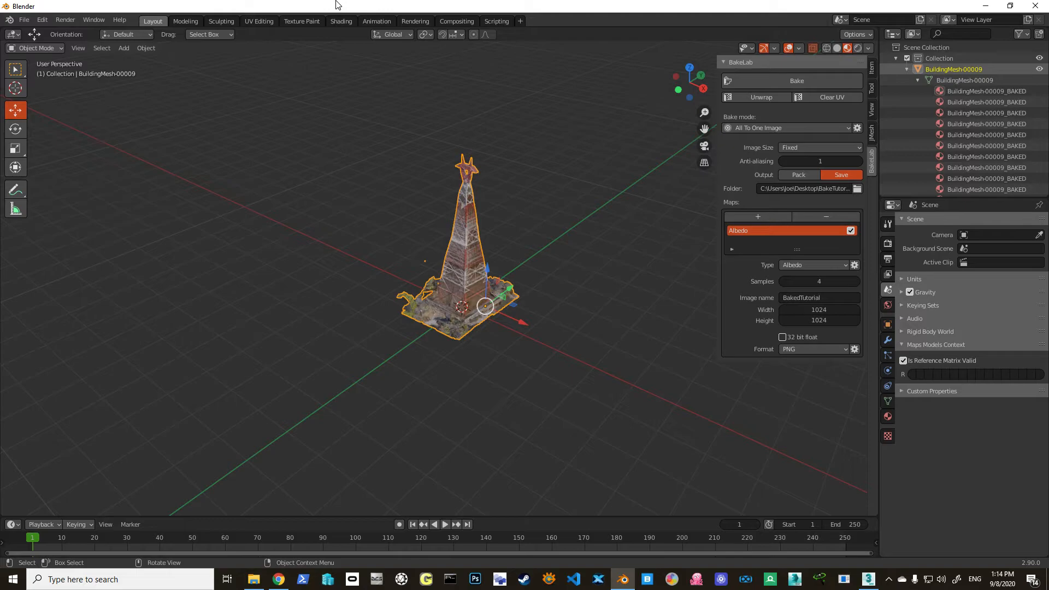
Step: Export the tower as Collada Baked.dae into Desktop\BakeTutorial
click(23, 19)
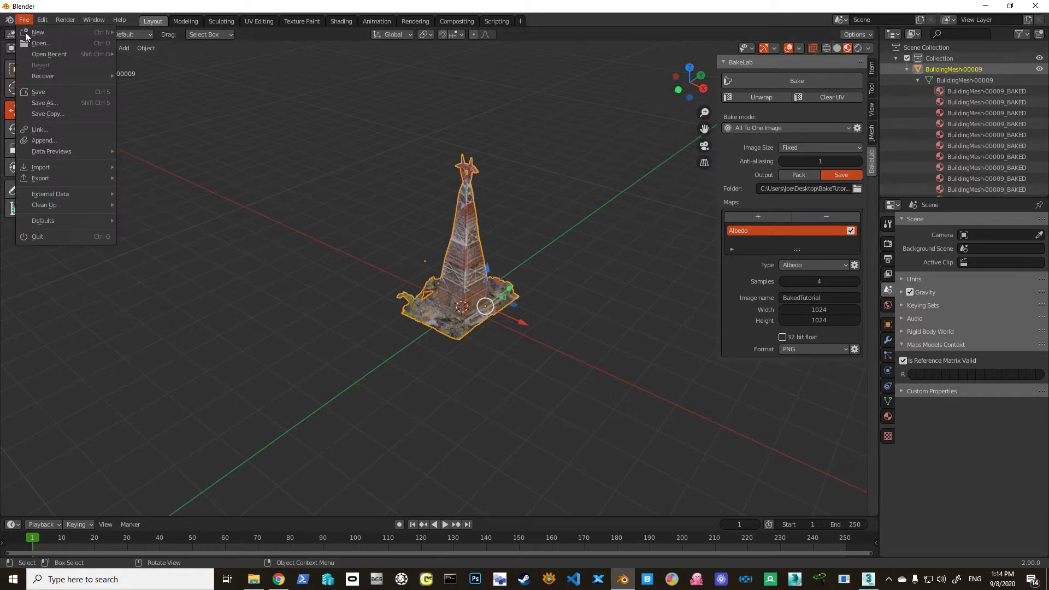
mouse_move(40, 178)
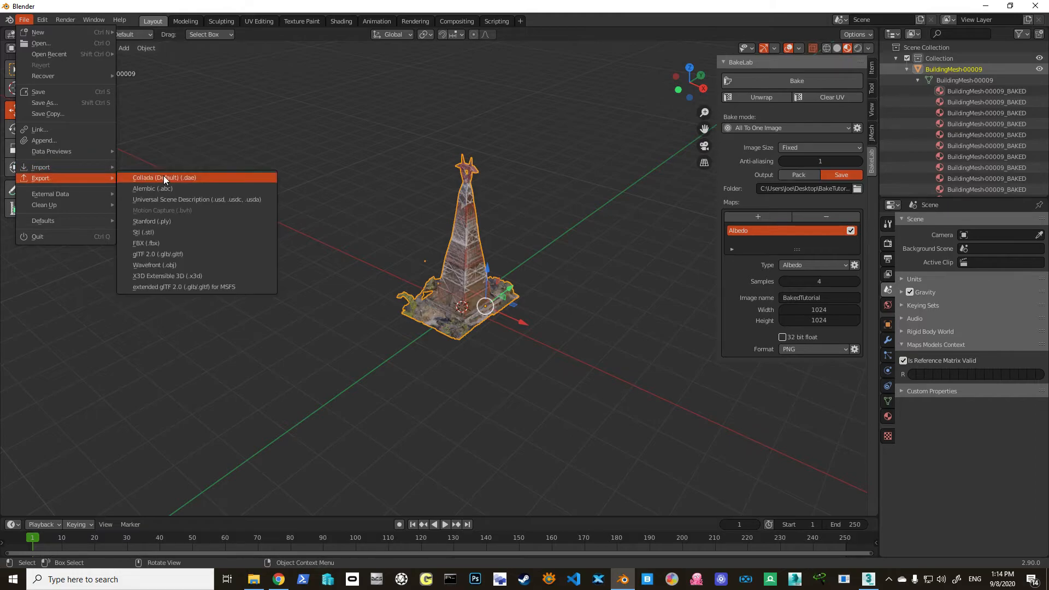
click(164, 177)
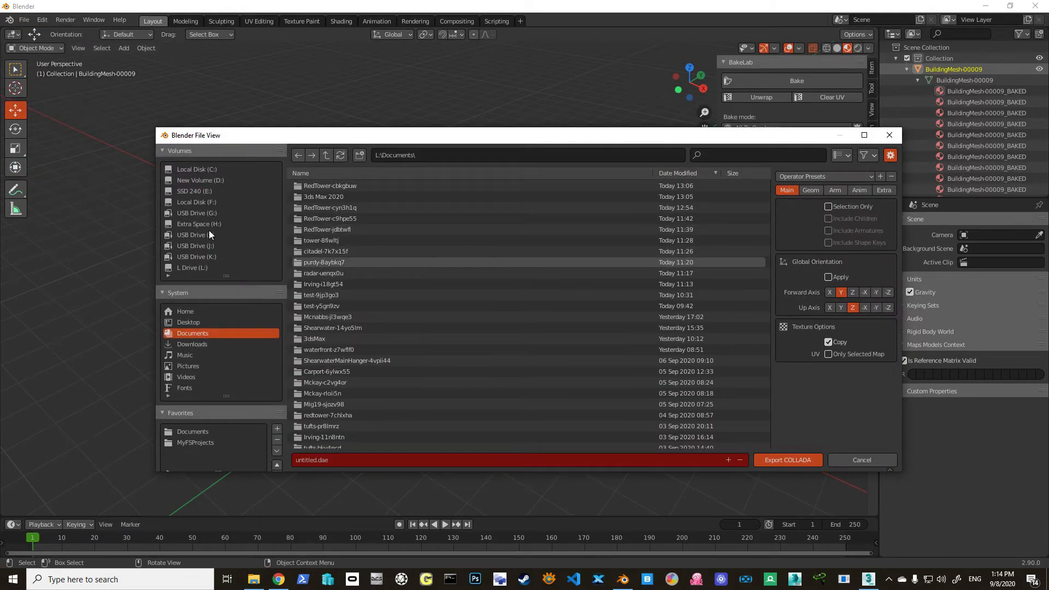
click(188, 321)
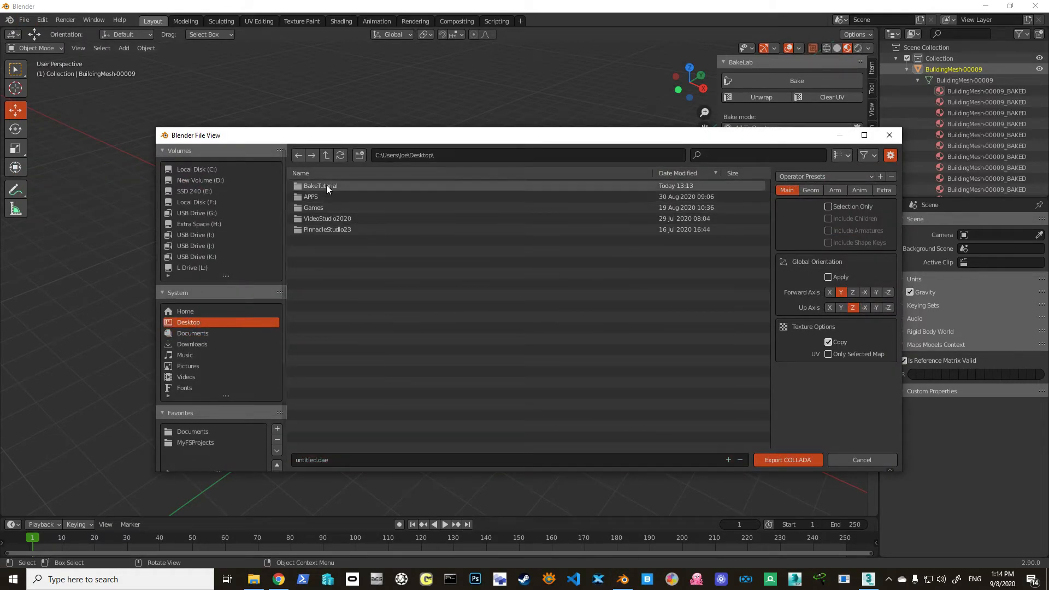
double_click(321, 186)
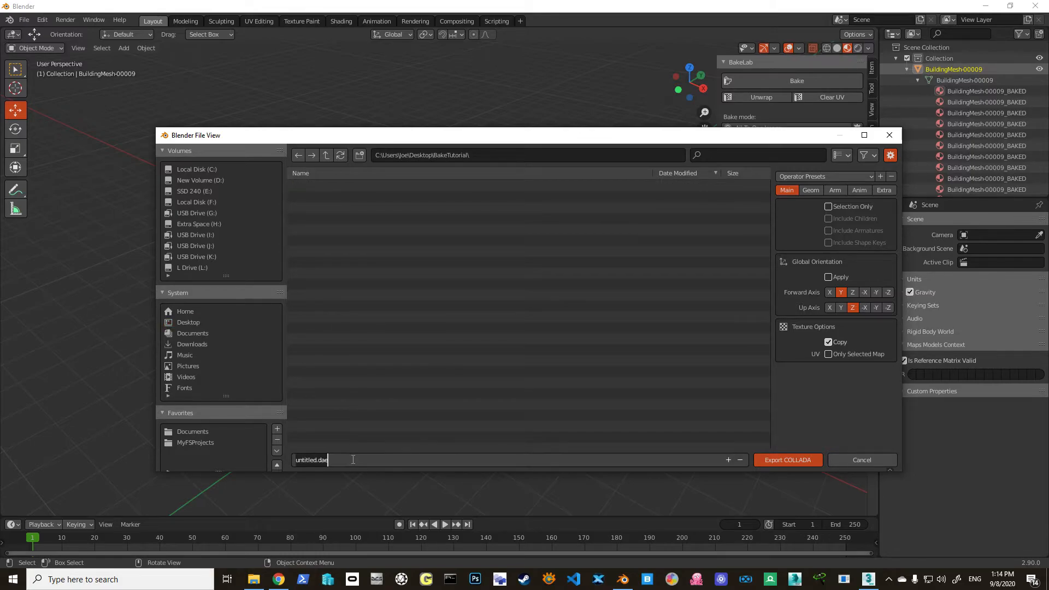
text(BAKE)
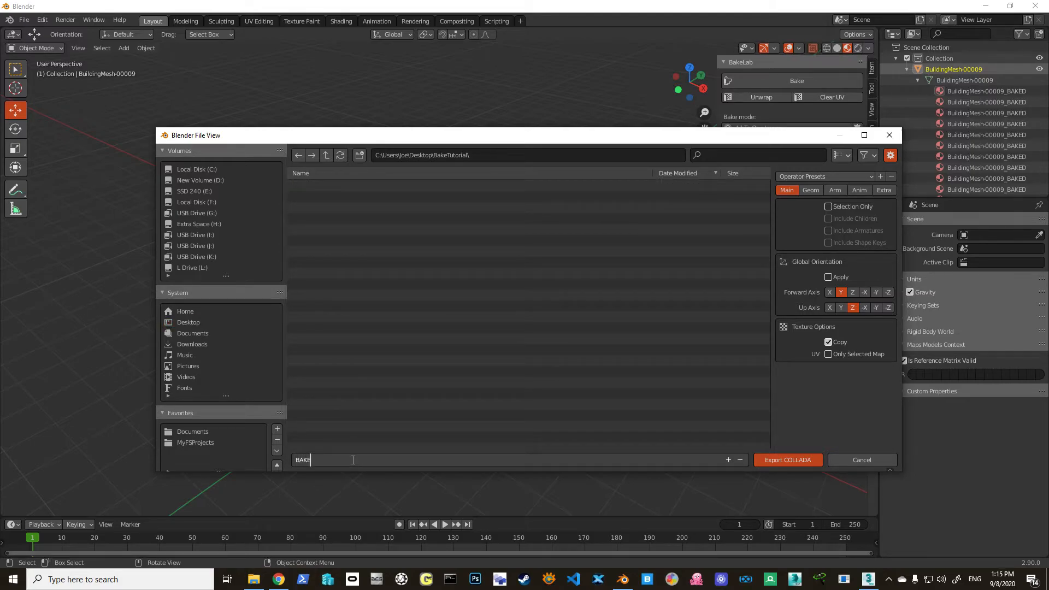
text(D)
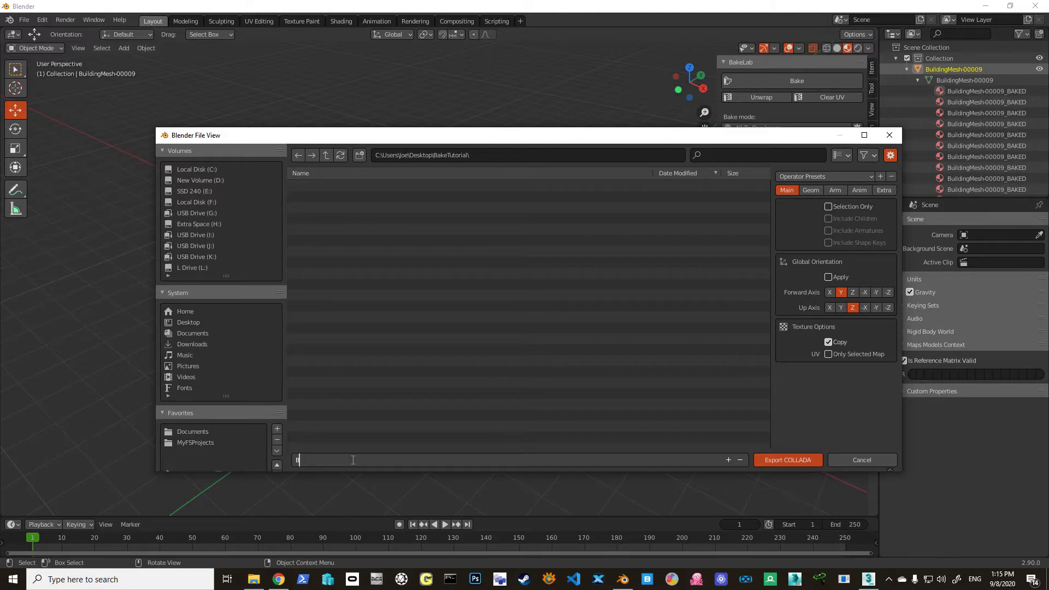
text(aked.dae)
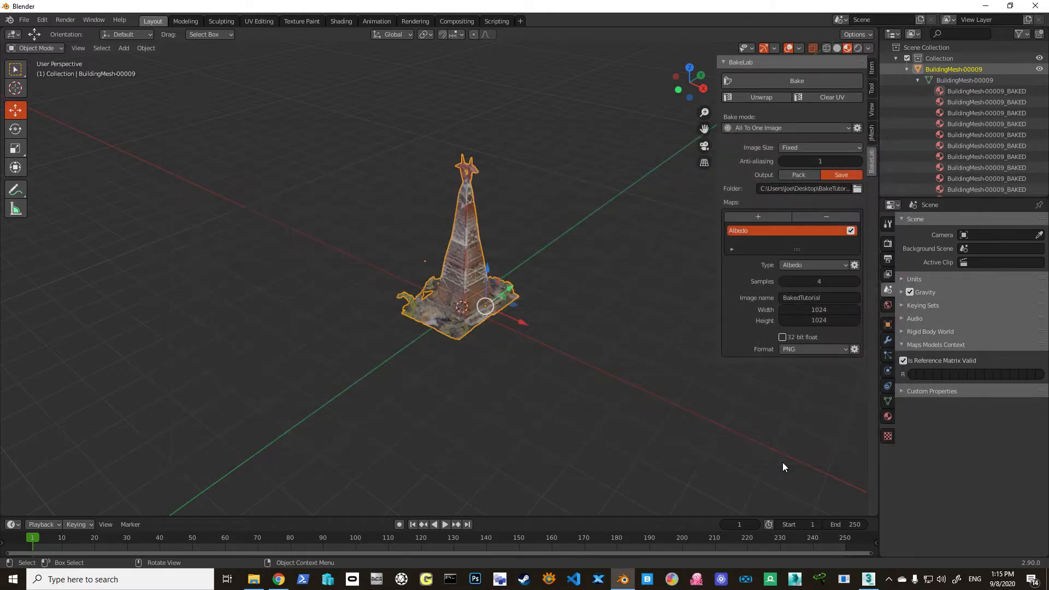
Step: Import the exported Collada tower from BakeTutorial into 3ds Max, then clear the scene
click(253, 579)
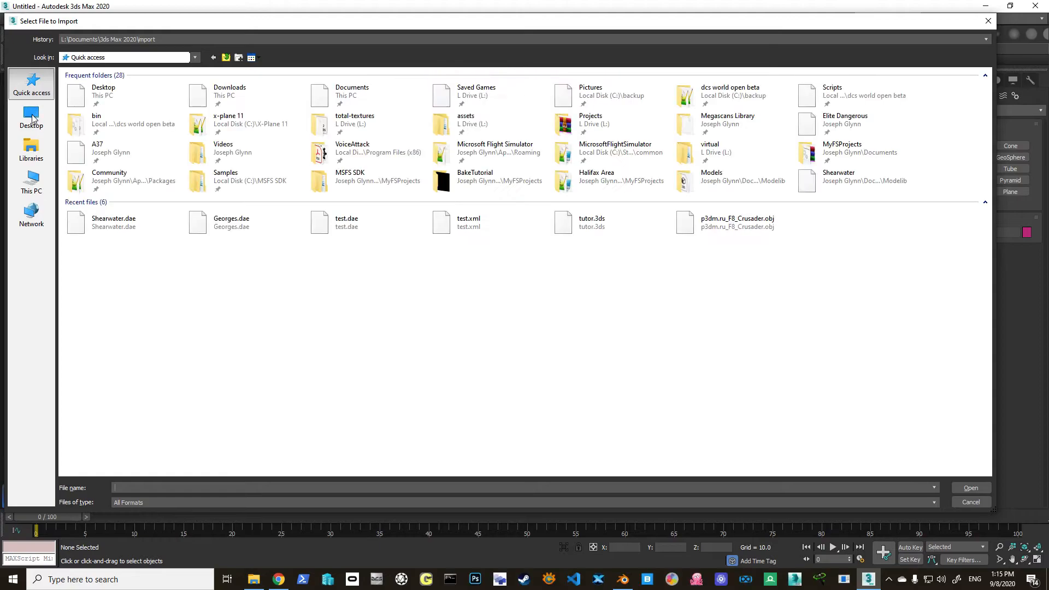
click(31, 116)
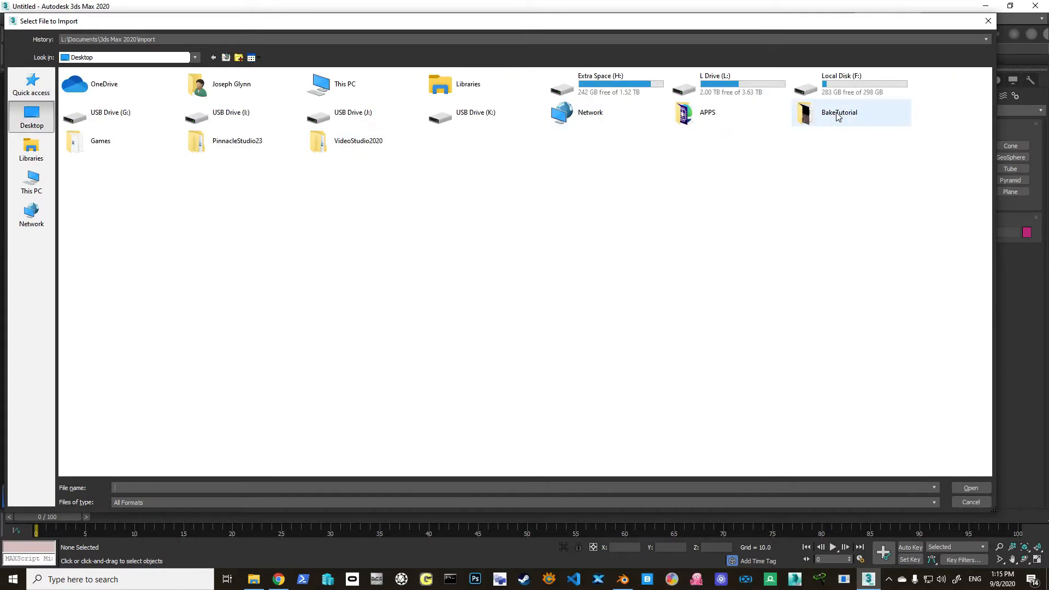
click(969, 502)
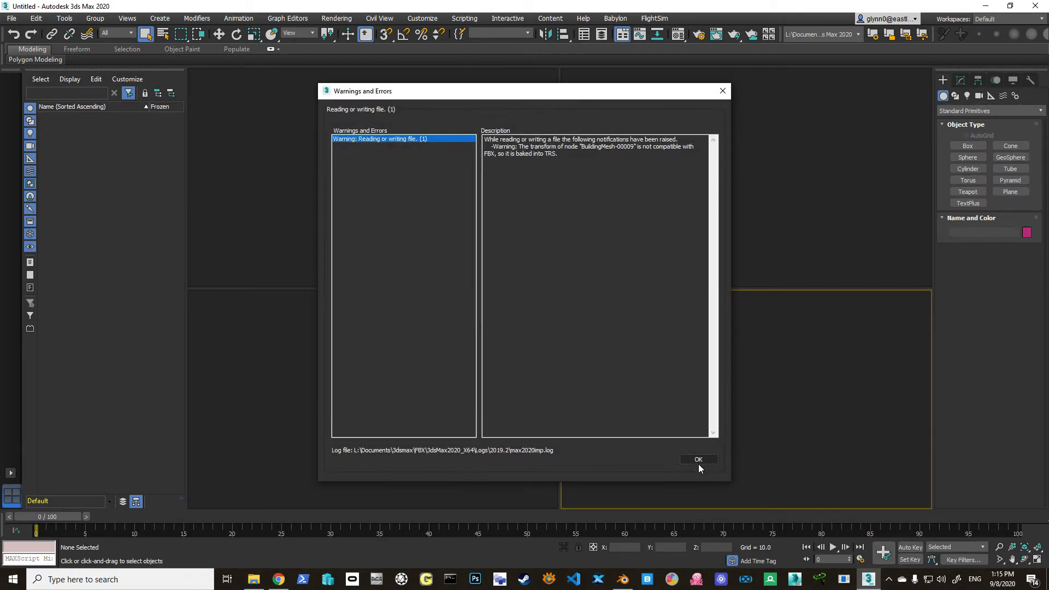
click(699, 460)
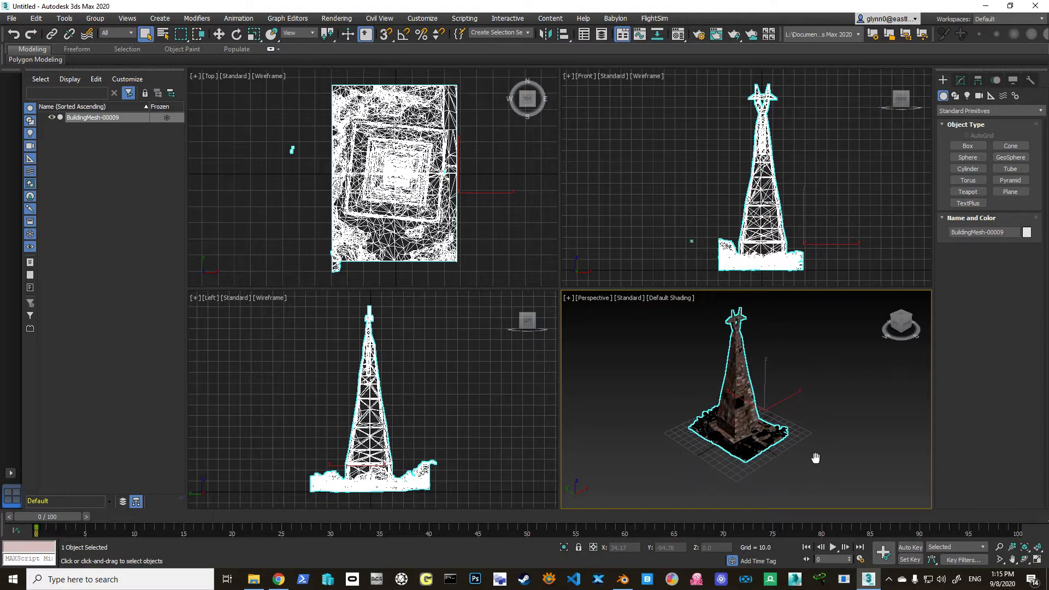
key(alt+w)
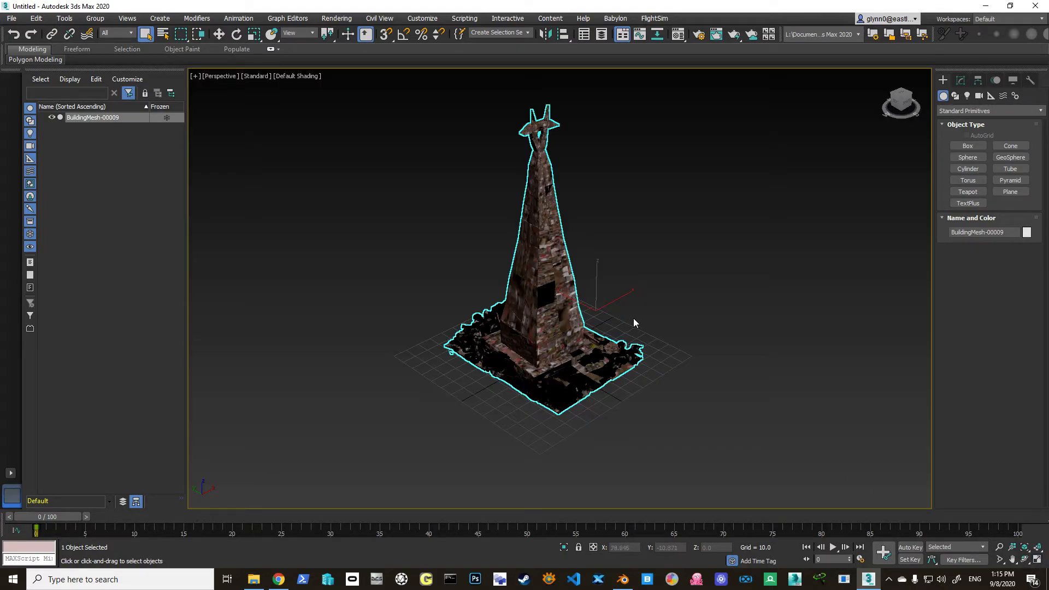
drag(634, 324, 615, 348)
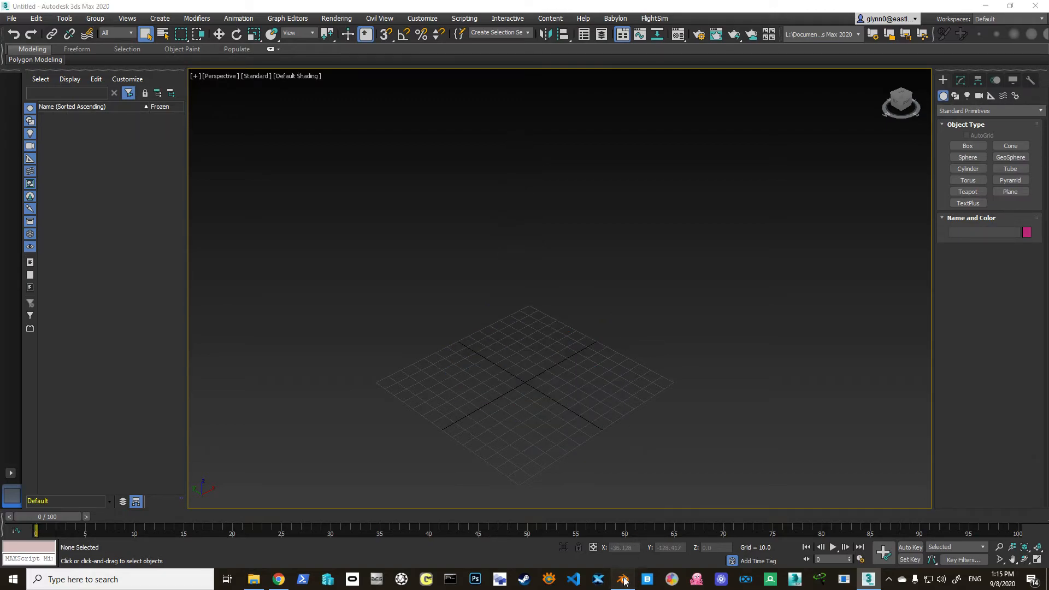
Step: Re-export the tower as Baked.dae into BakeTutorial with only the selected UV map
click(622, 580)
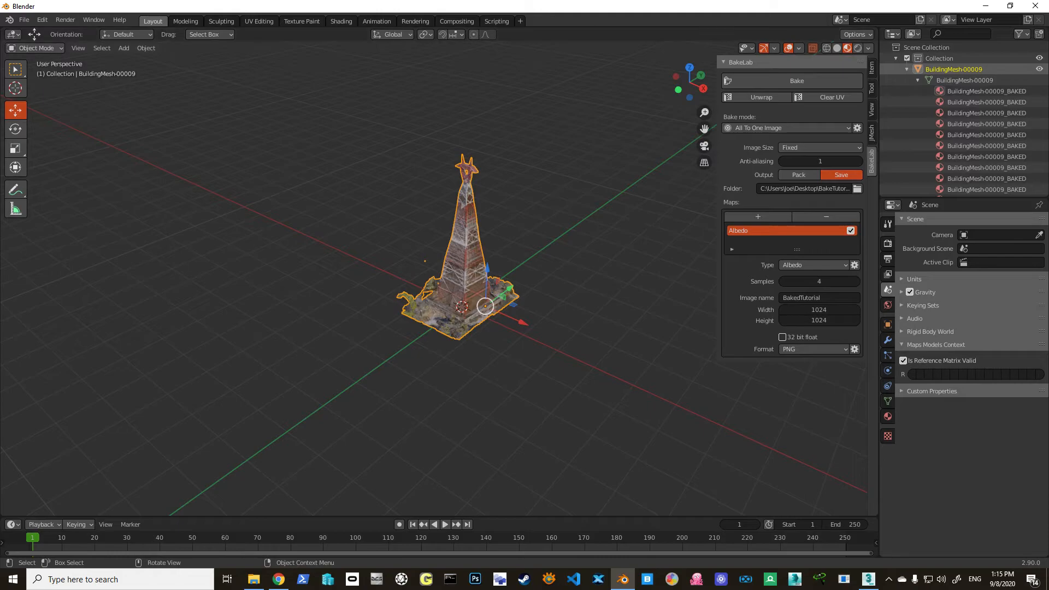
click(23, 18)
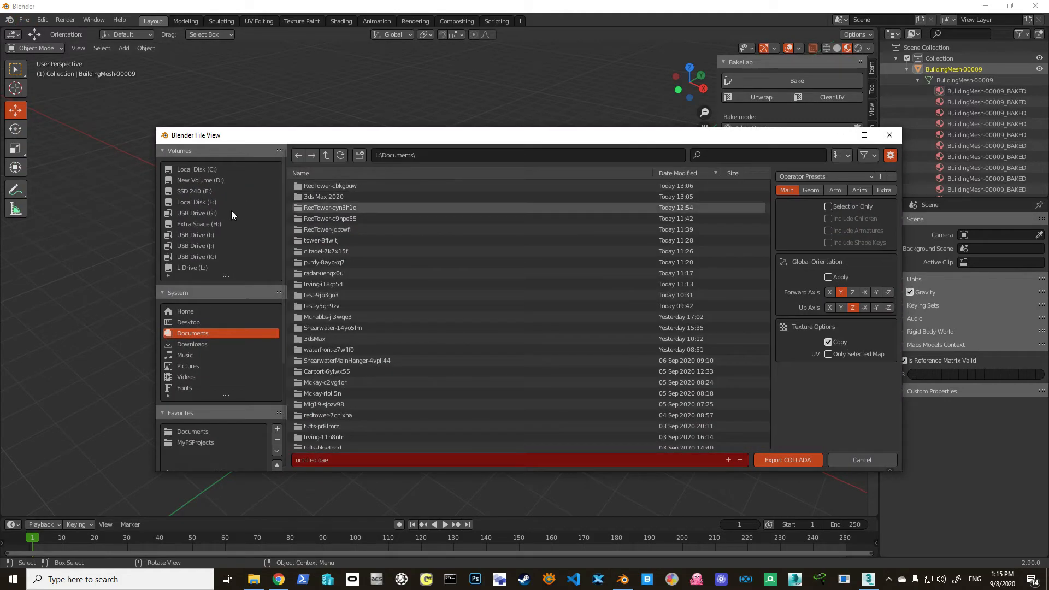
click(188, 321)
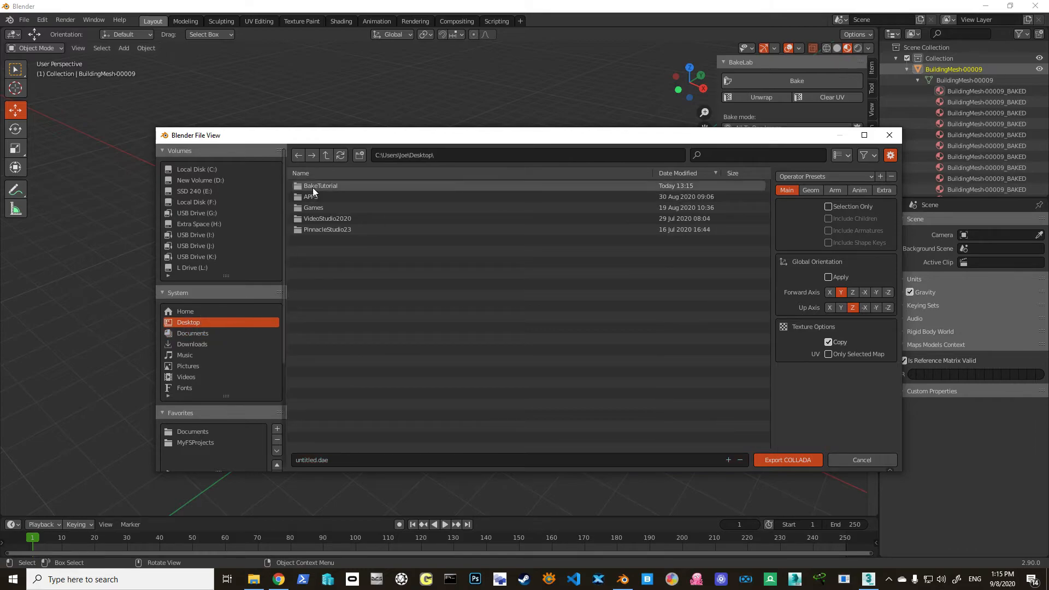
double_click(320, 185)
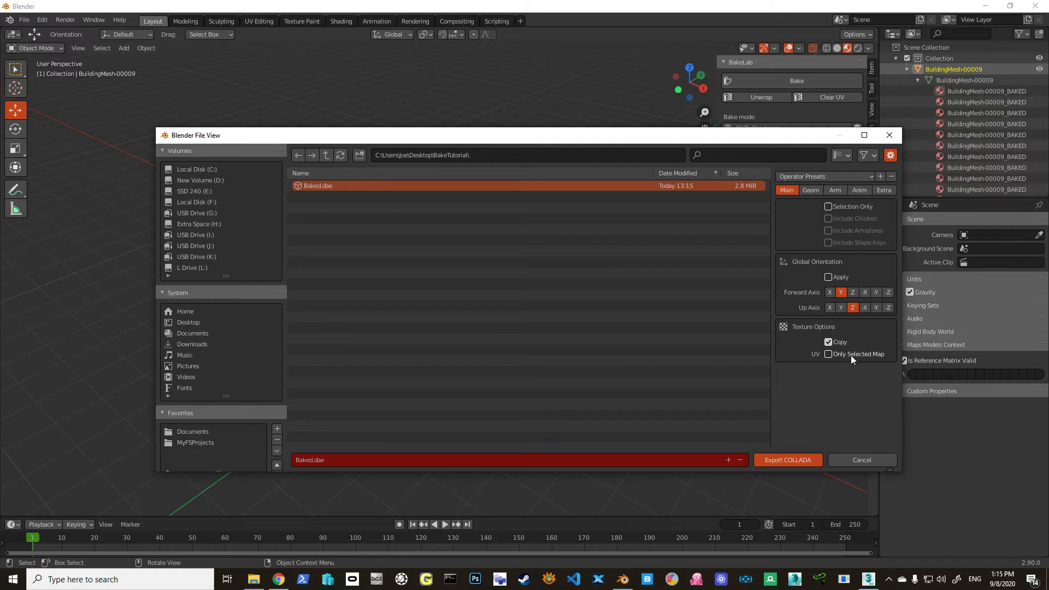
click(829, 354)
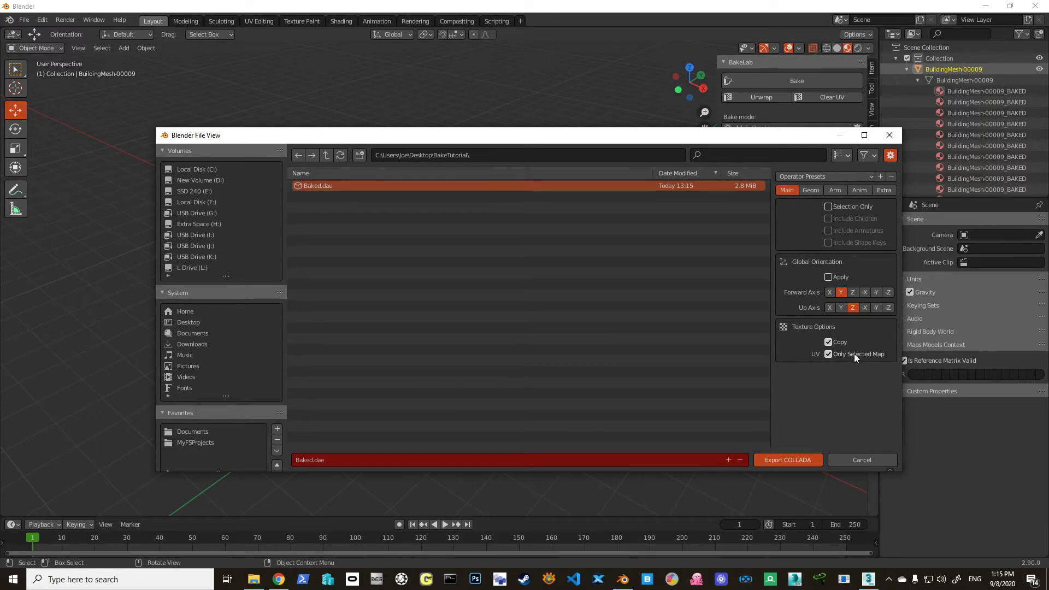
mouse_move(647, 393)
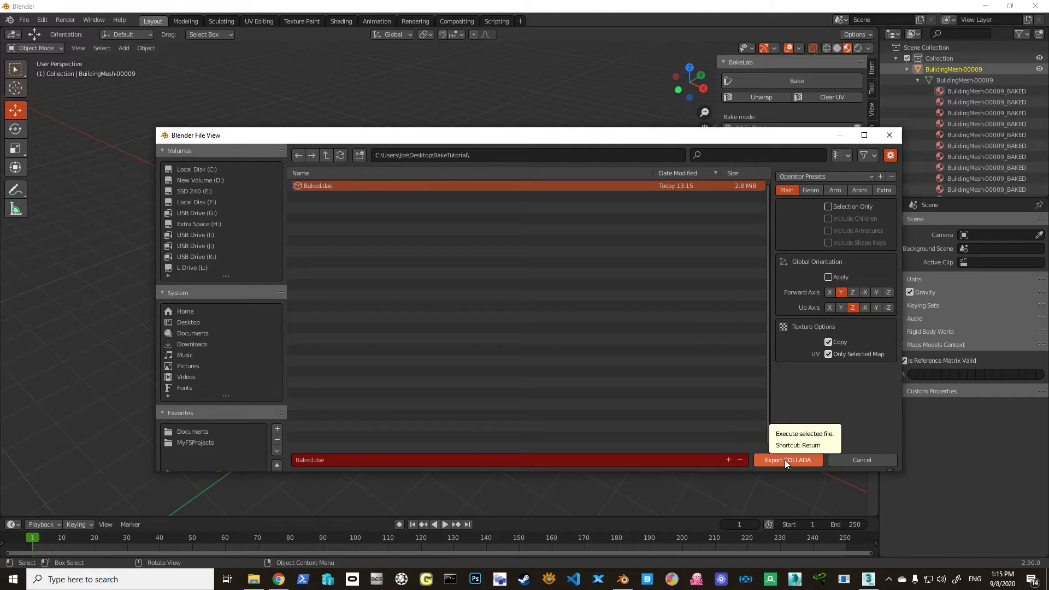
click(788, 461)
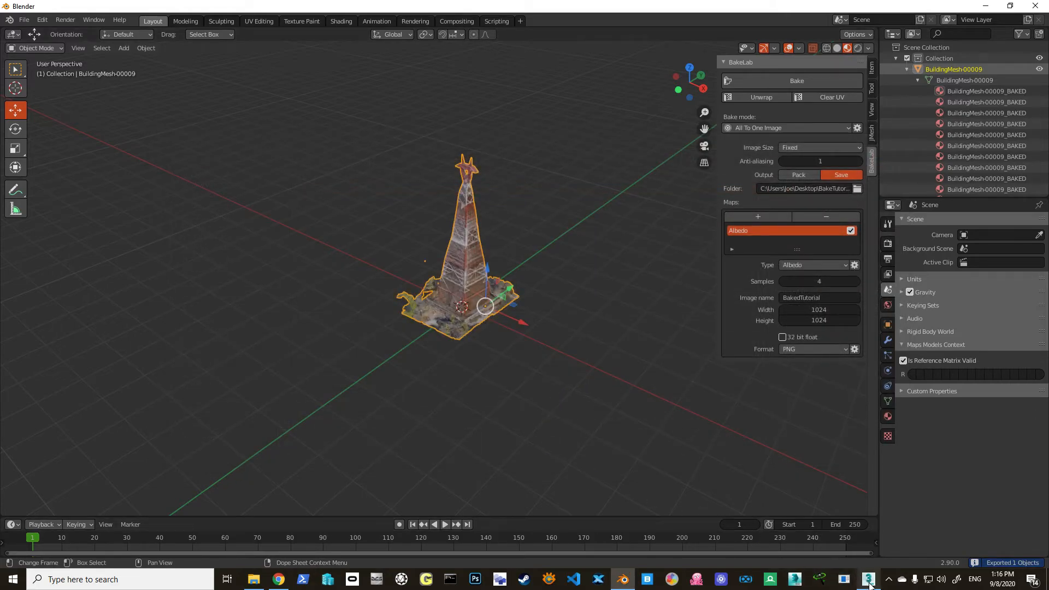
Step: Reset 3ds Max without saving and import Baked.dae, dismissing the warnings
click(867, 580)
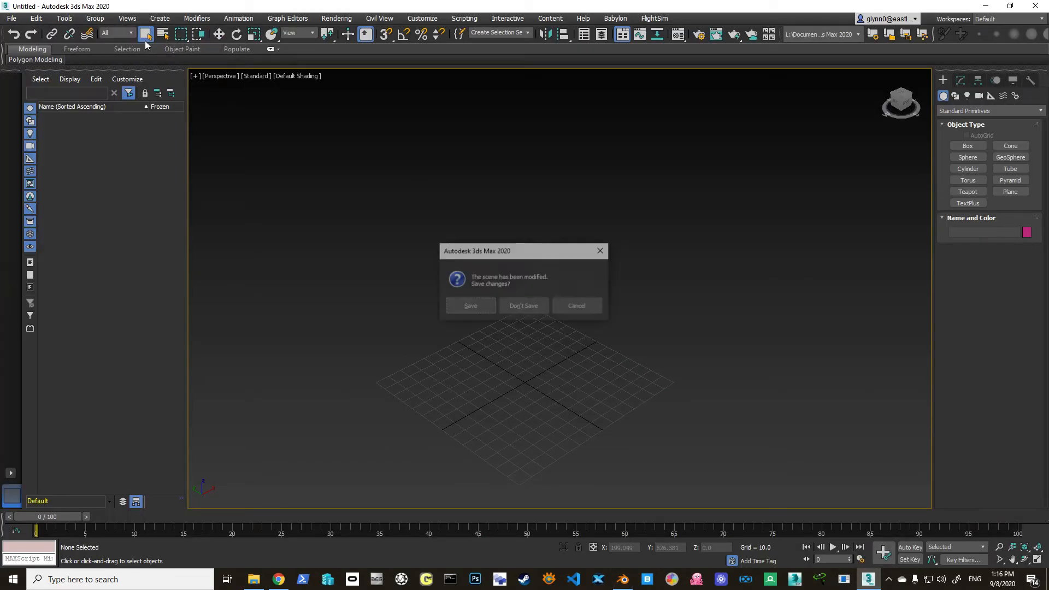
click(523, 306)
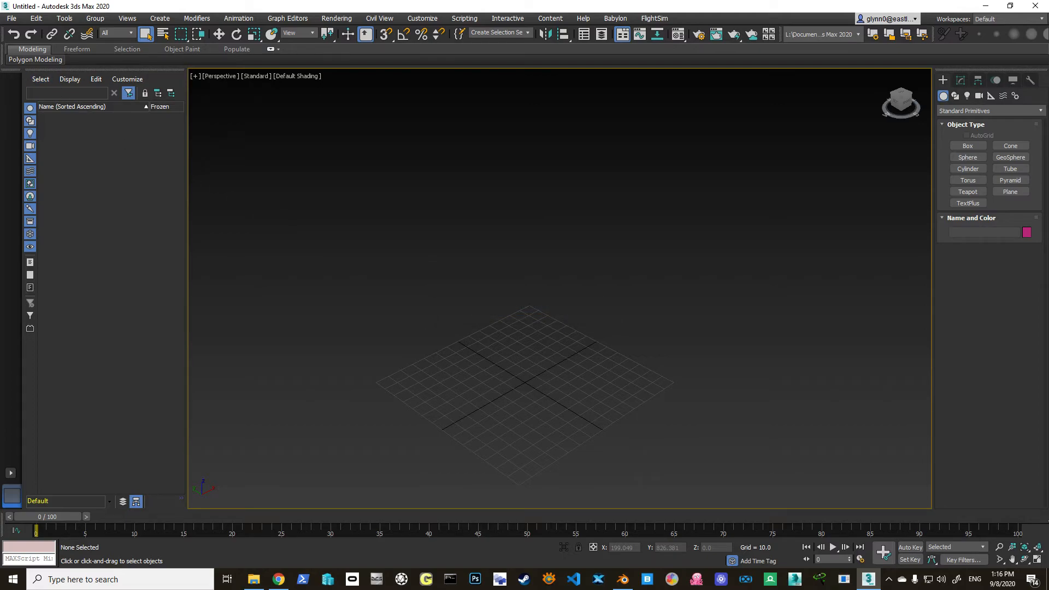
click(11, 18)
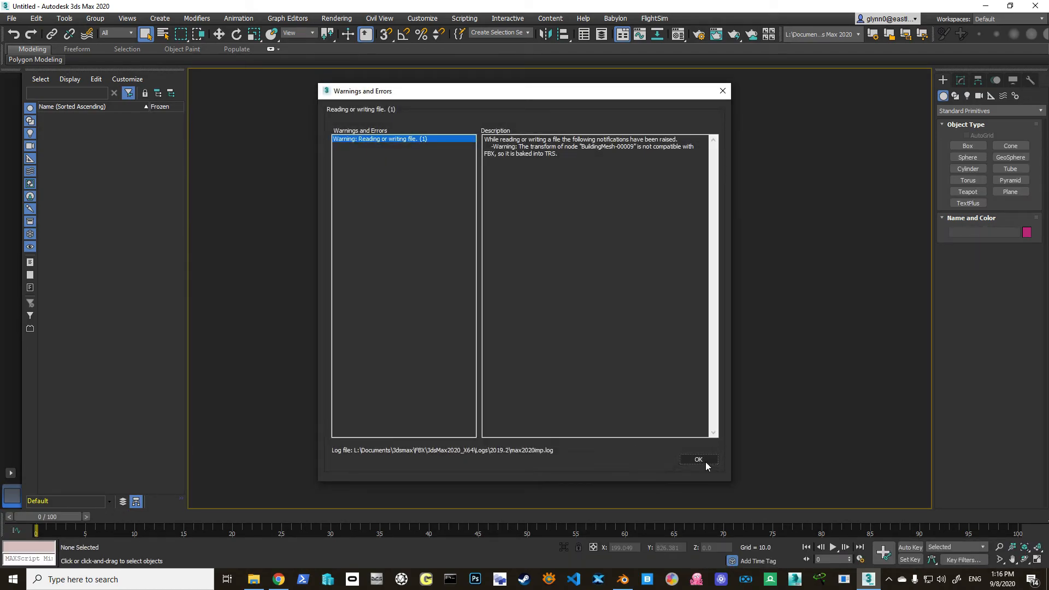
click(698, 460)
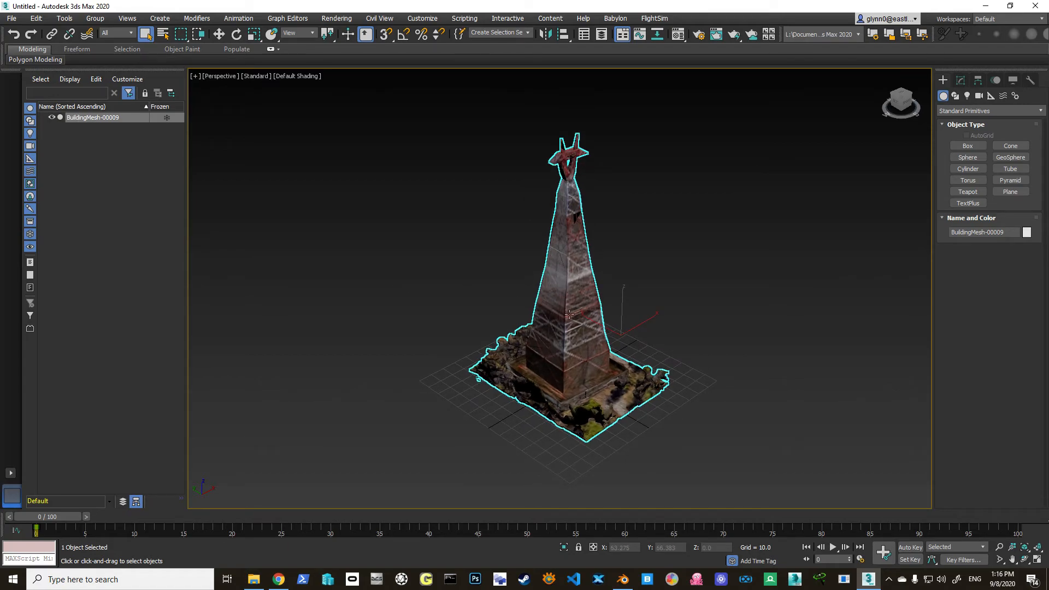
click(328, 266)
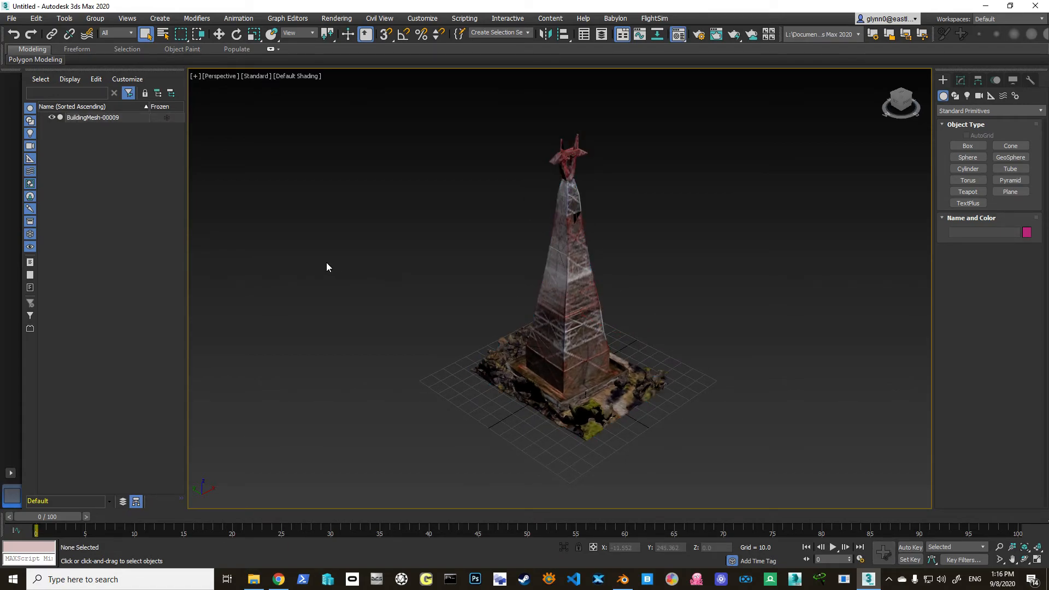
click(699, 34)
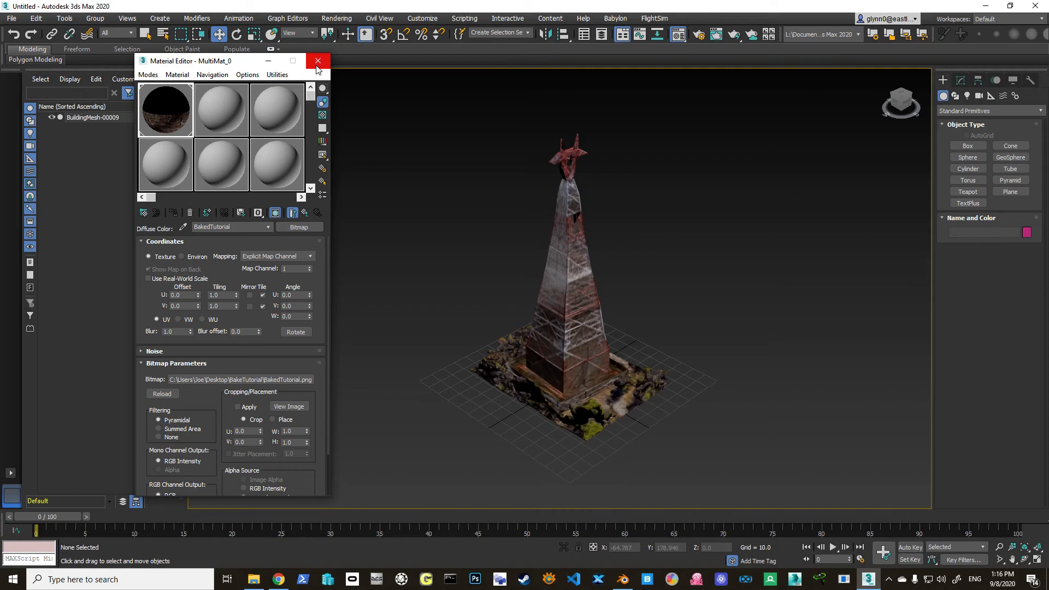
click(318, 61)
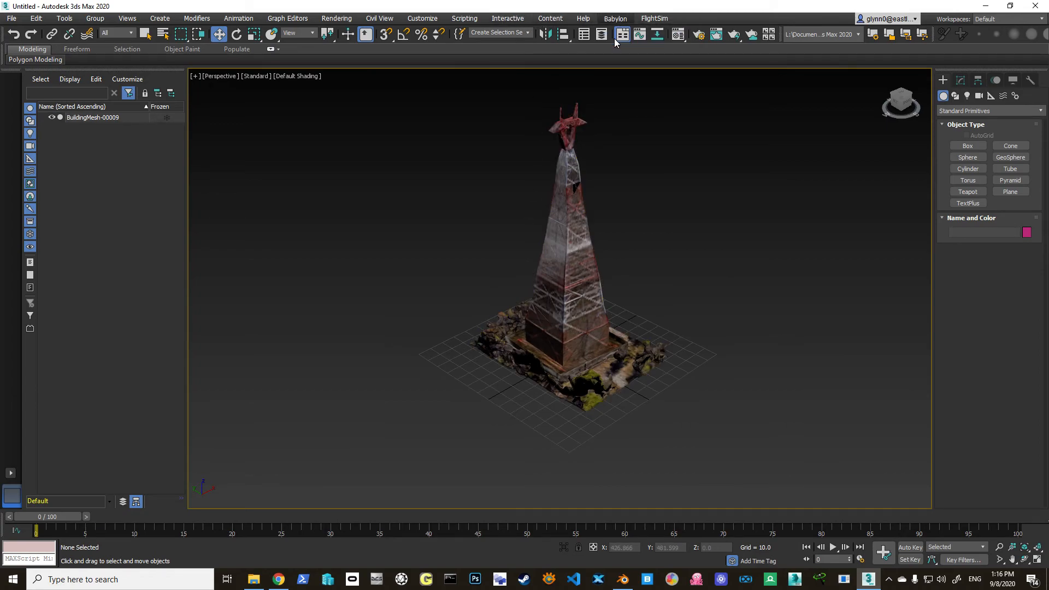
Step: Export via Babylon to BakeTutorial\baked.gltf with Generate .manifest enabled
click(614, 19)
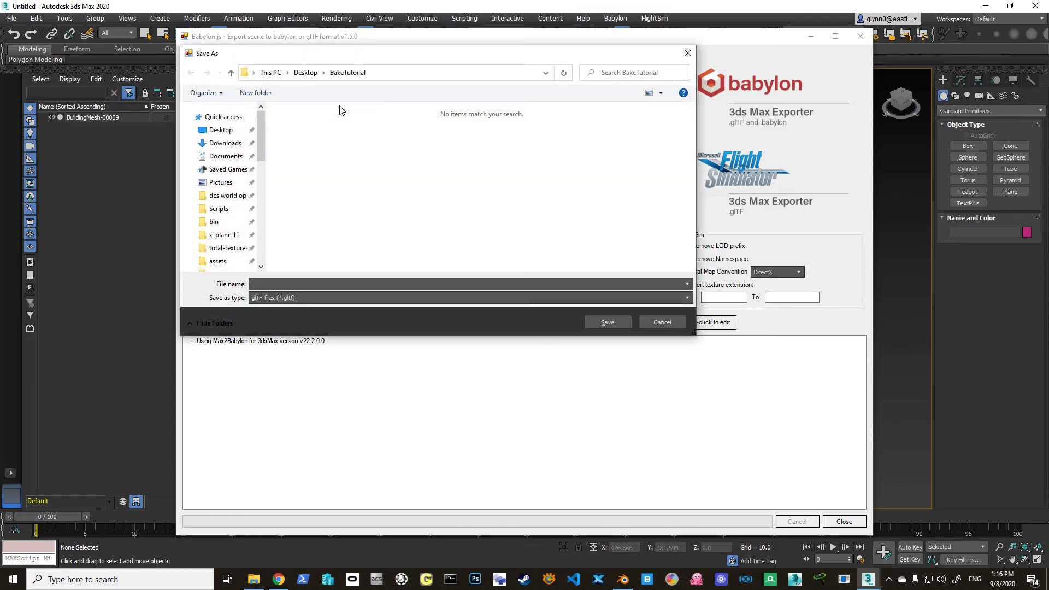
scroll(down, 3)
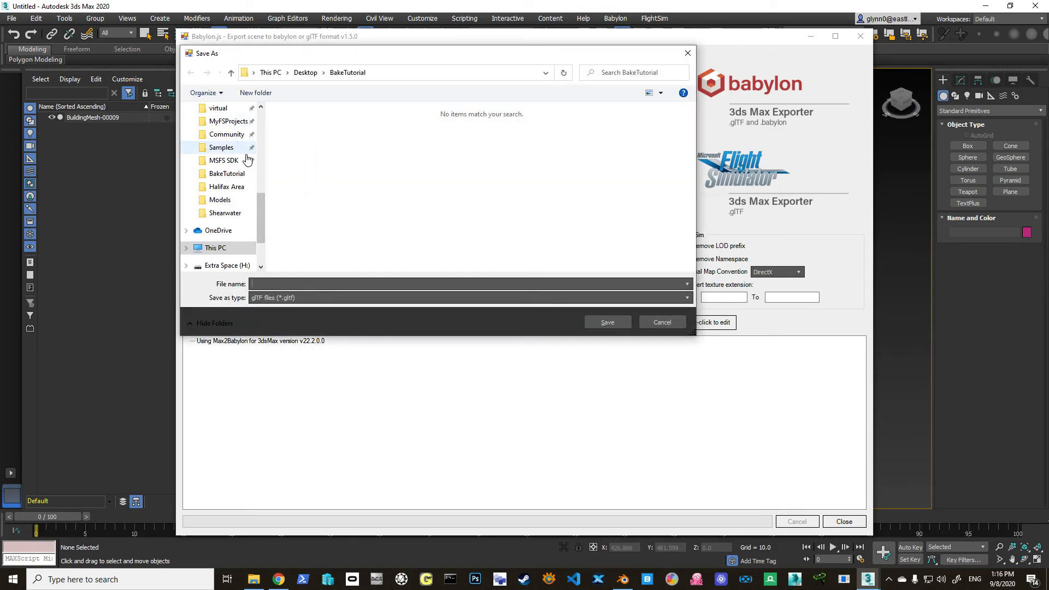
click(226, 174)
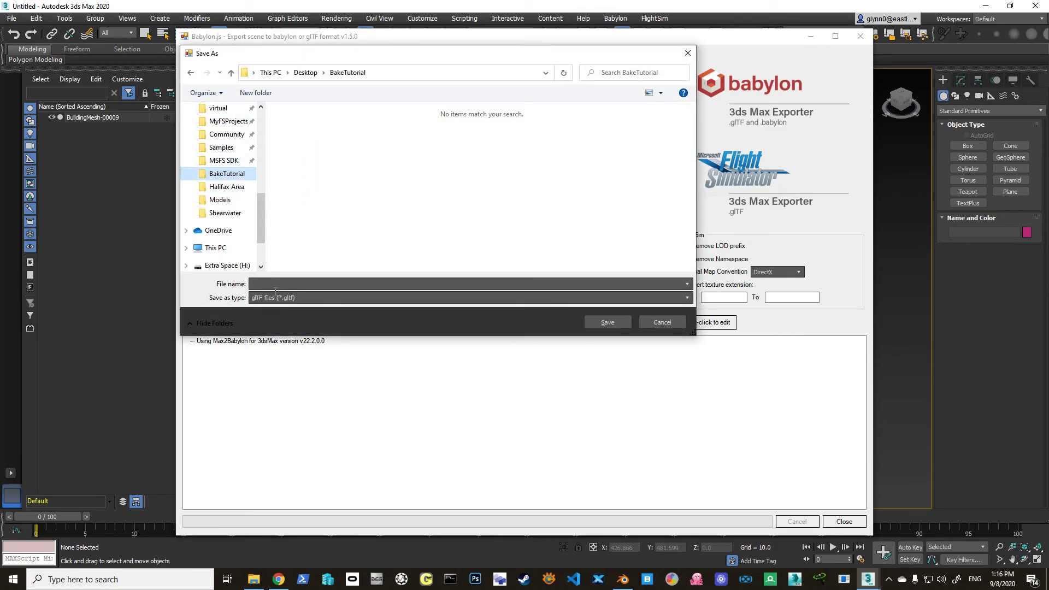
text(baked.gltf)
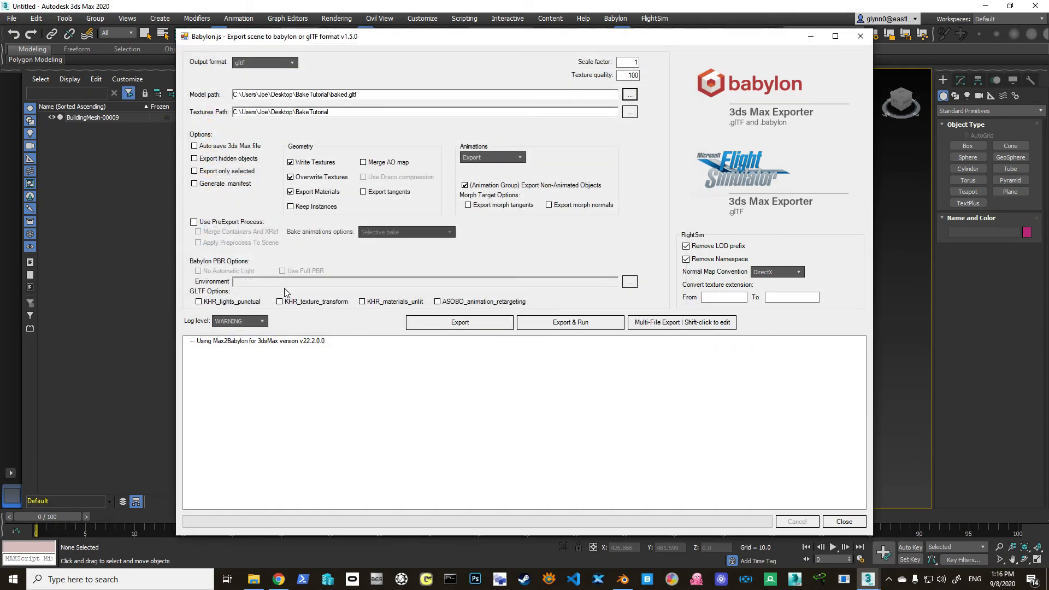
click(195, 145)
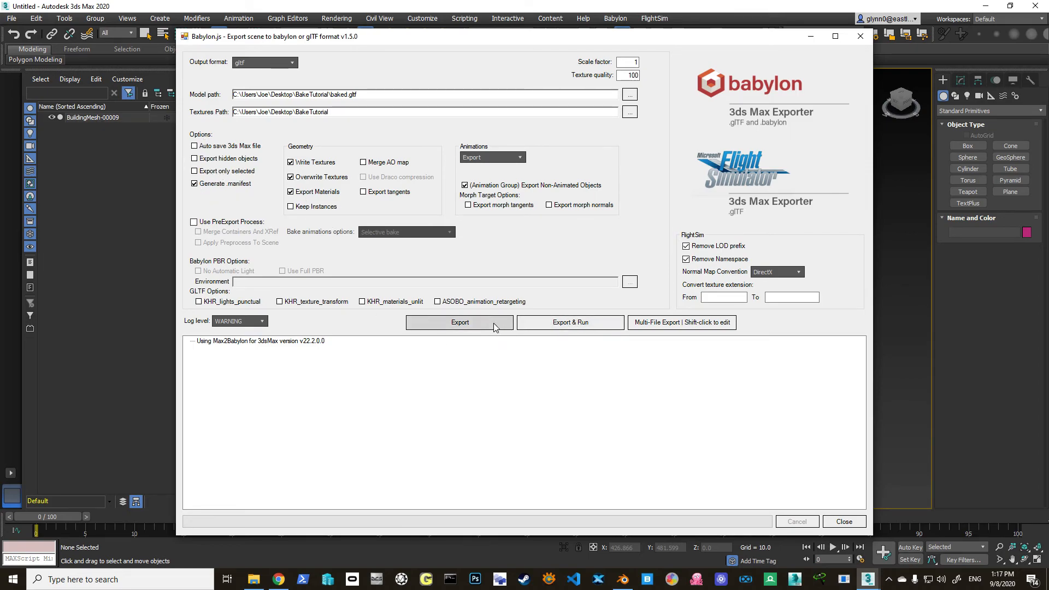
click(460, 321)
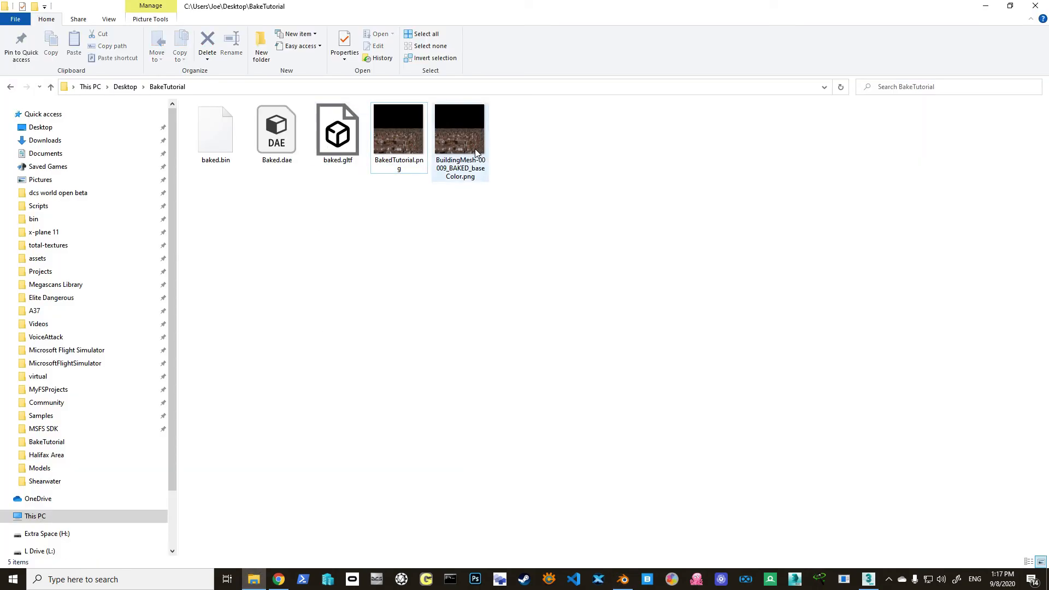
Step: Preview baked.gltf from the BakeTutorial folder in 3D Viewer
click(398, 130)
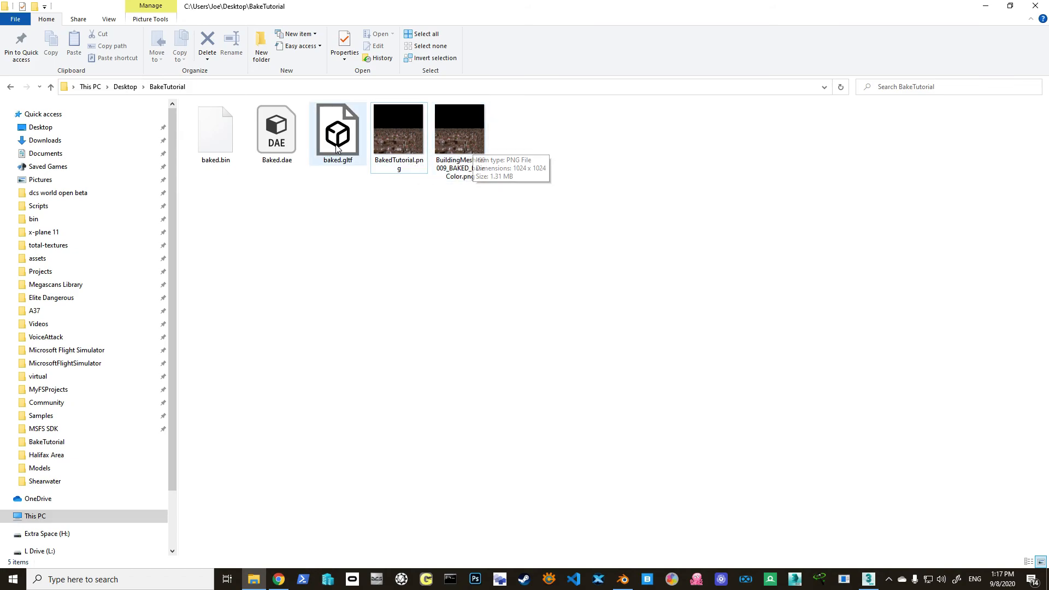
double_click(336, 130)
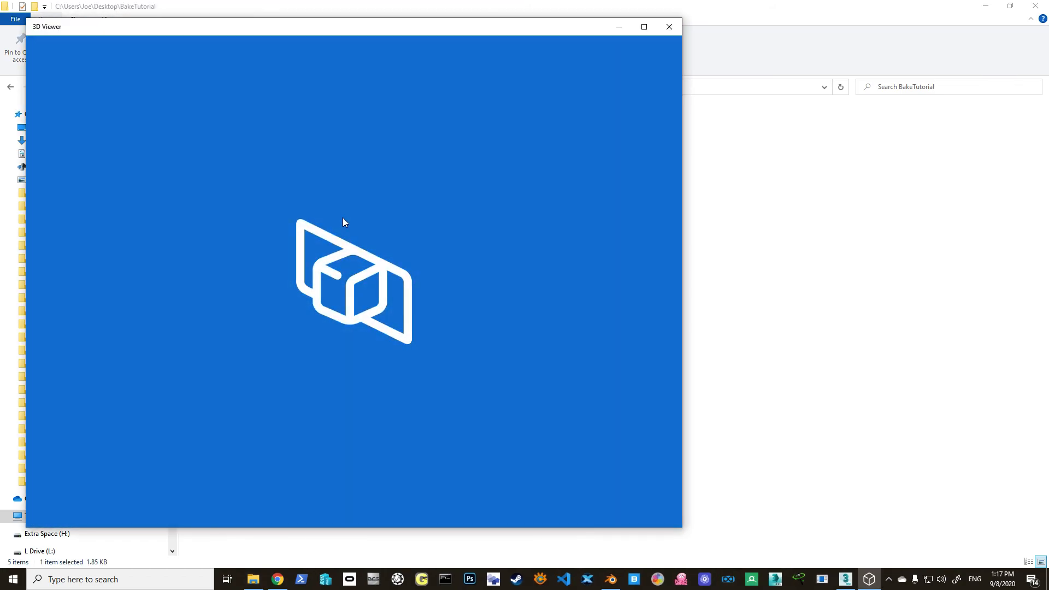
mouse_move(354, 252)
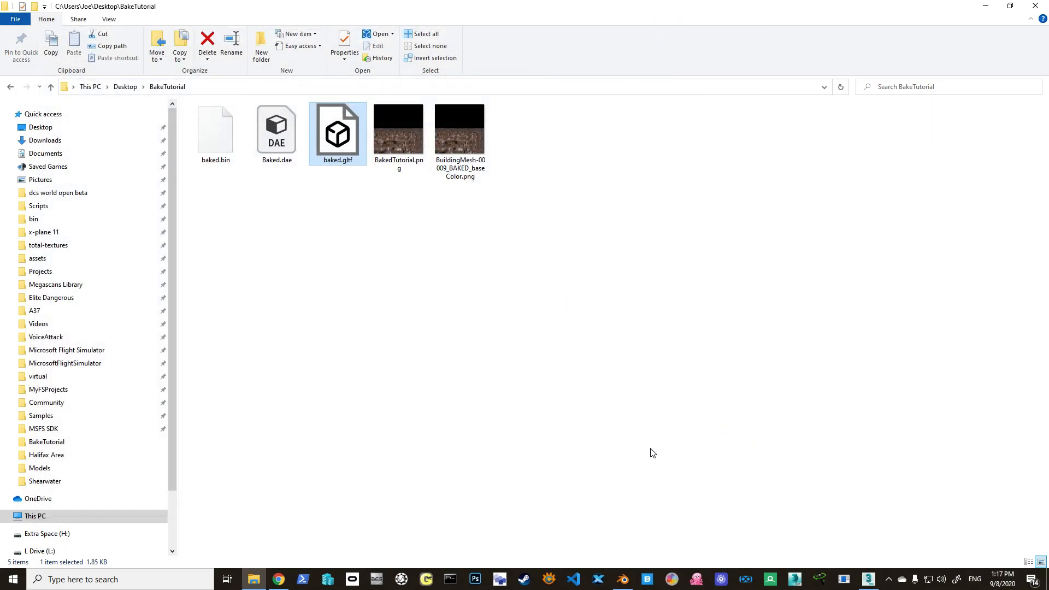
Step: Switch back to Blender showing the baked tower
click(622, 579)
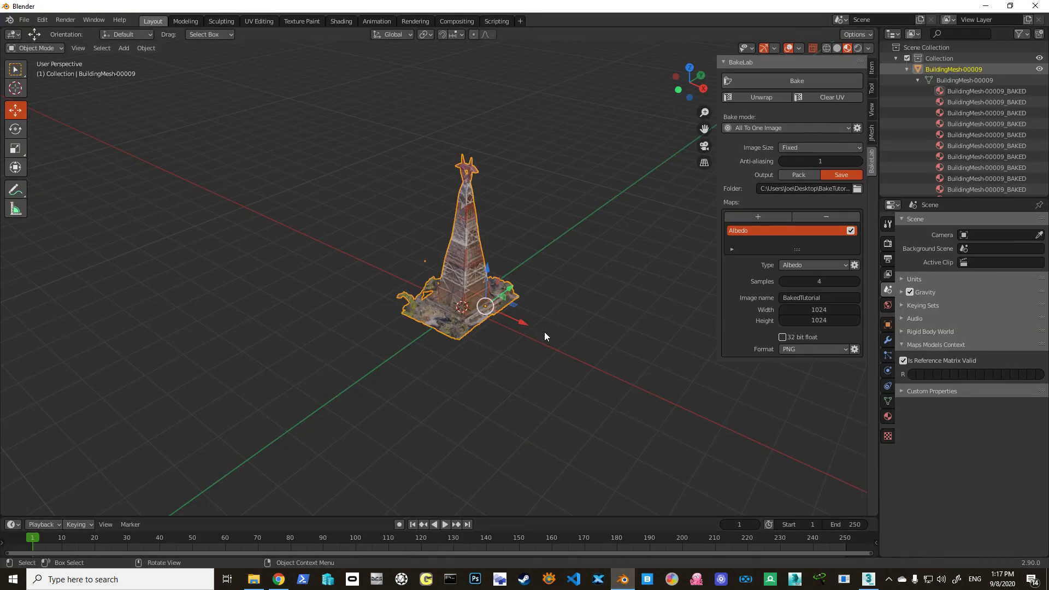
mouse_move(572, 329)
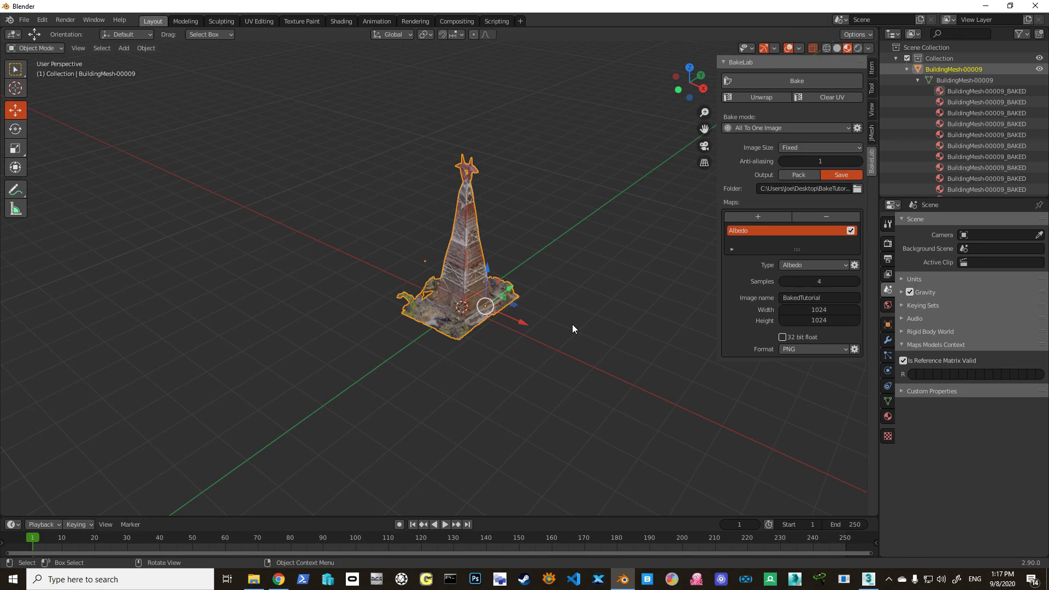